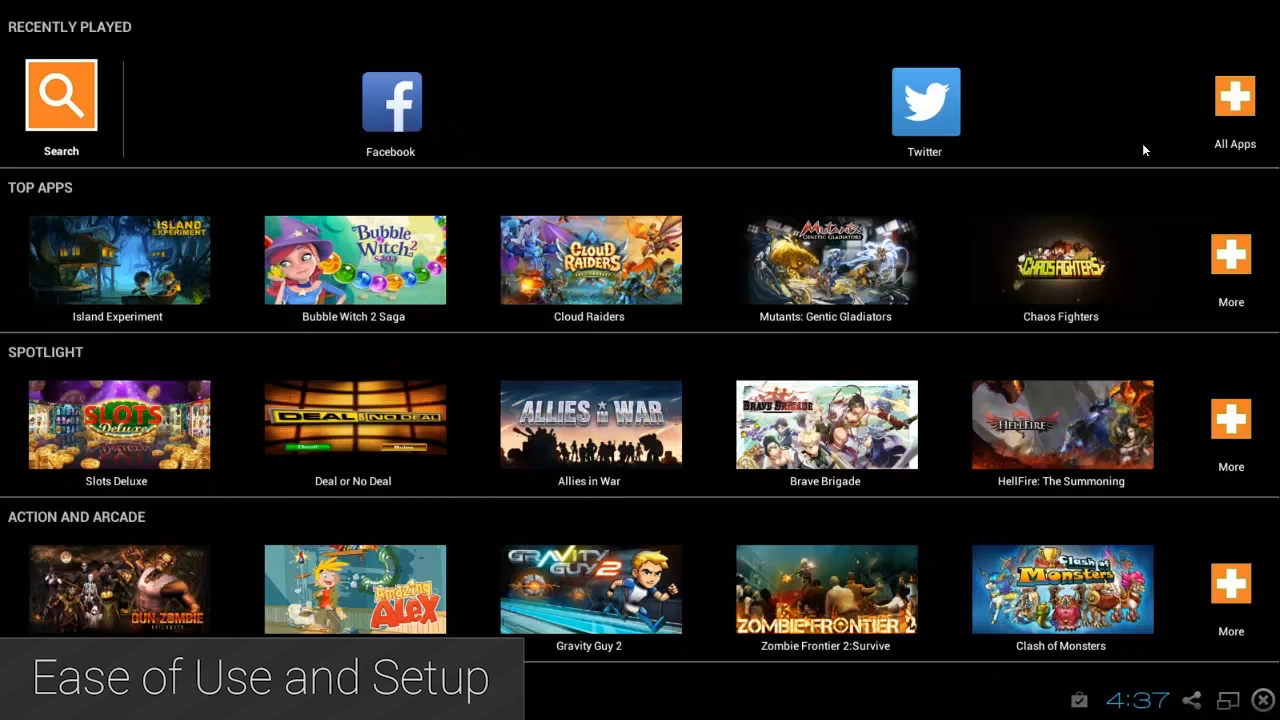
Step: Exit BlueStacks fullscreen and return to the desktop with Andy's tray menu
left_click(1232, 100)
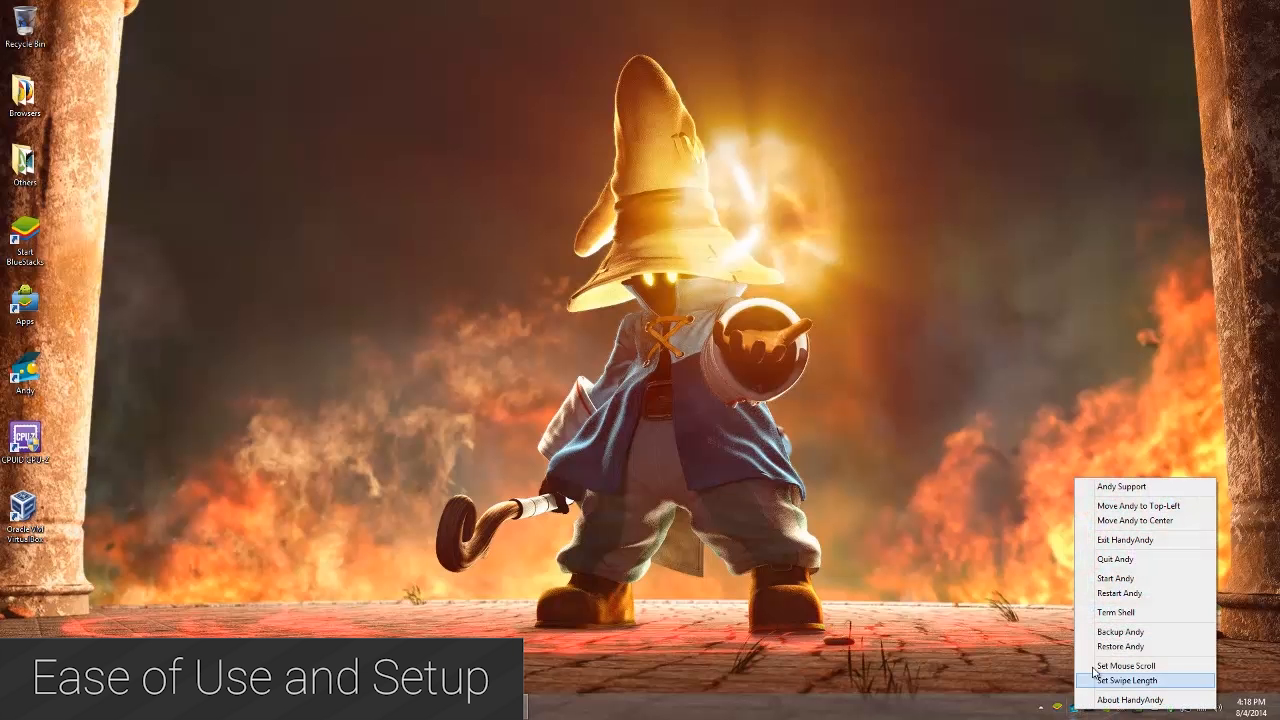
Step: Start the Andy emulator from its tray menu, then switch back to the BlueStacks home
left_click(1116, 578)
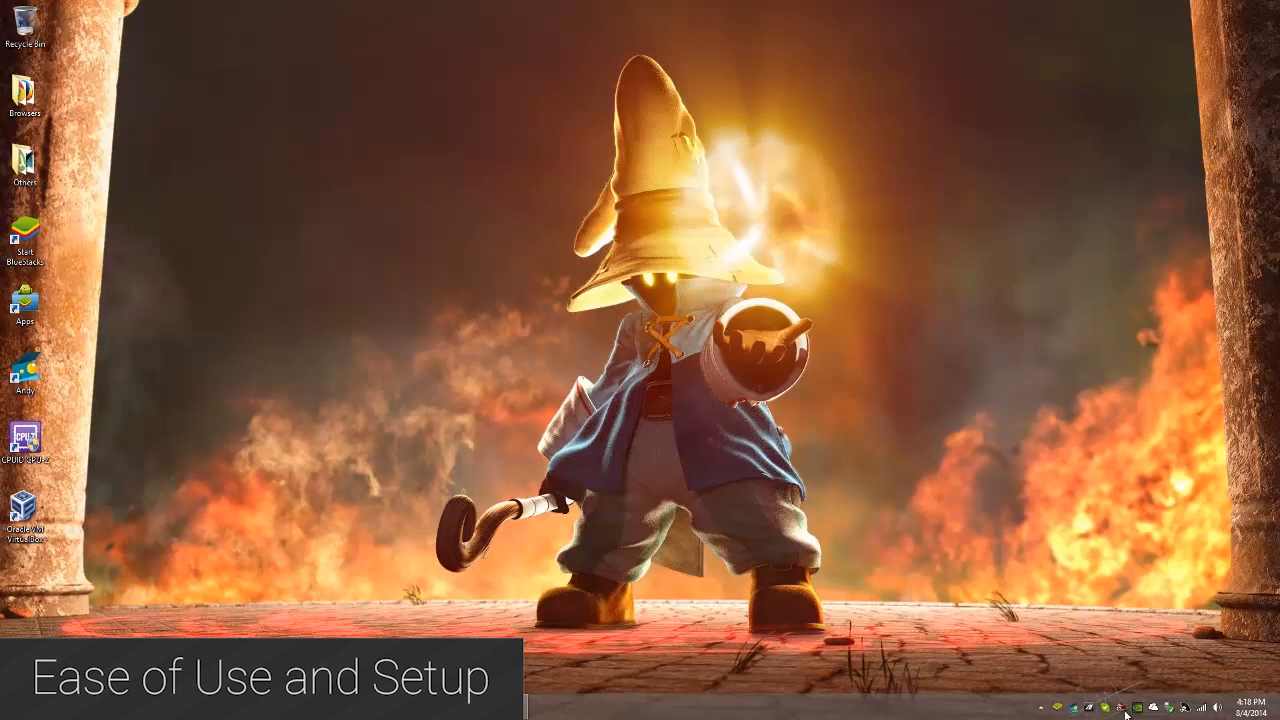
right_click(1124, 710)
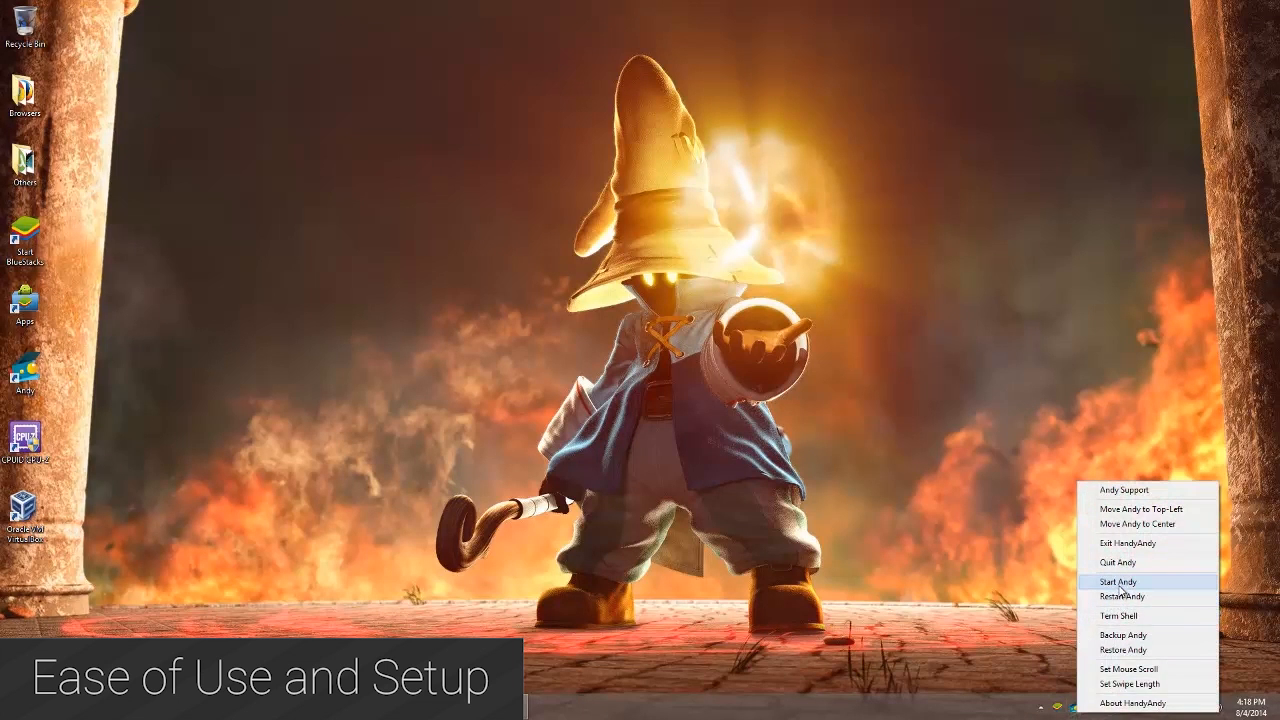
left_click(1116, 582)
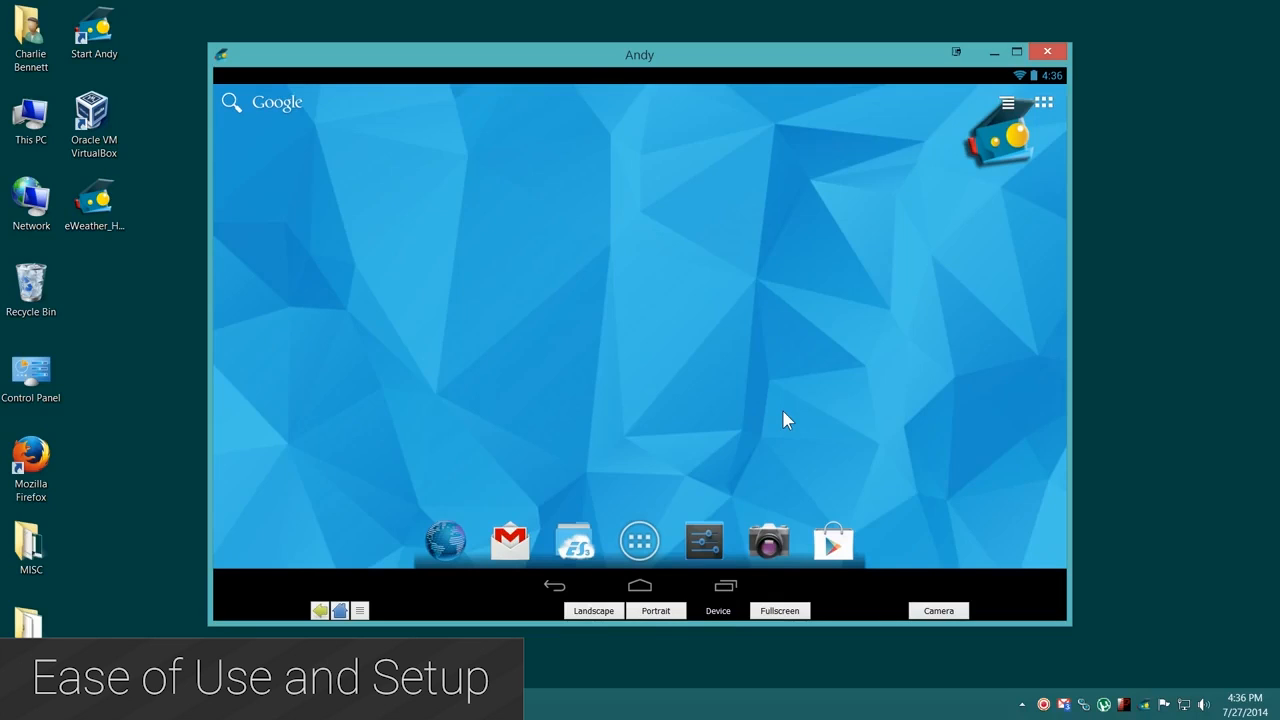
left_click(94, 200)
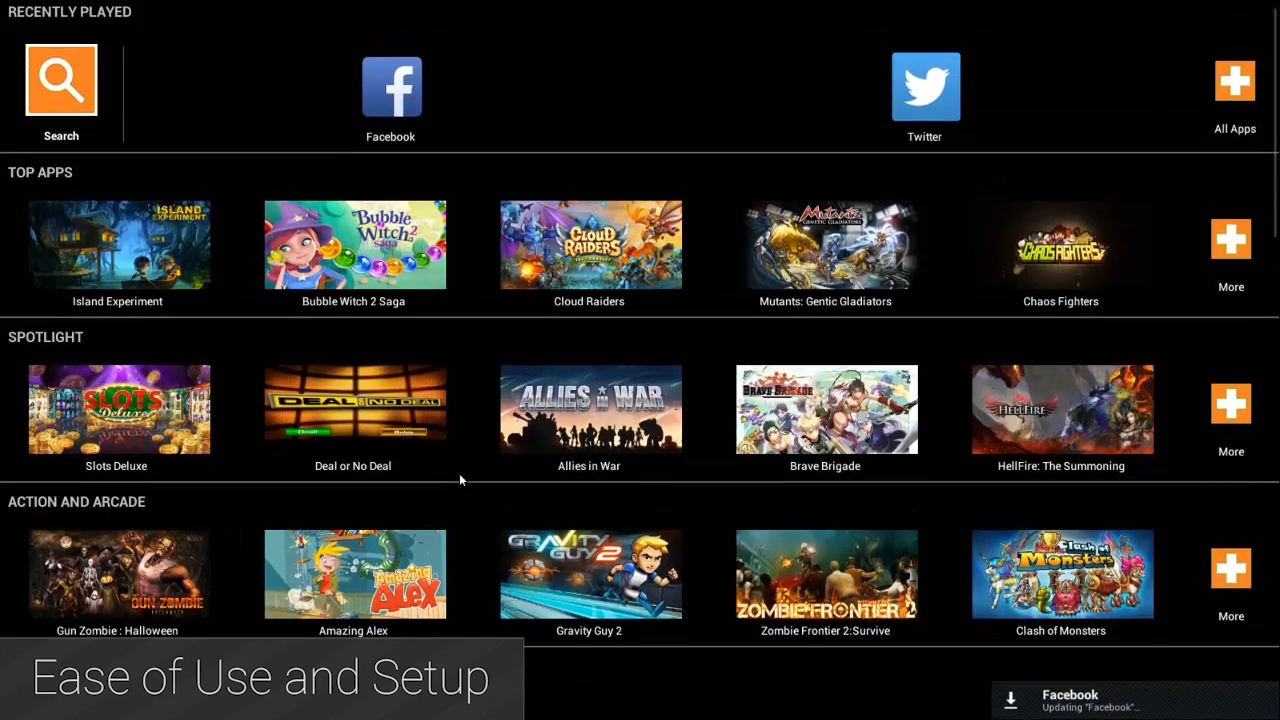
scroll("down", 3)
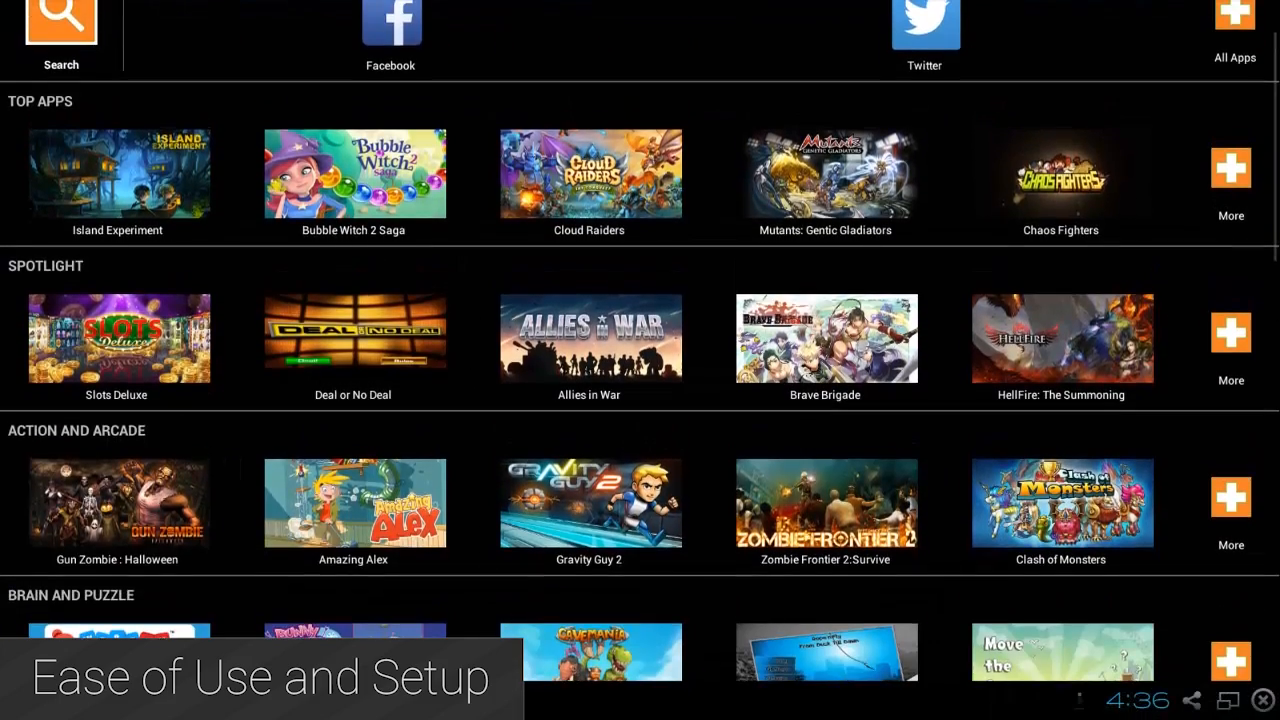
scroll("down", 3)
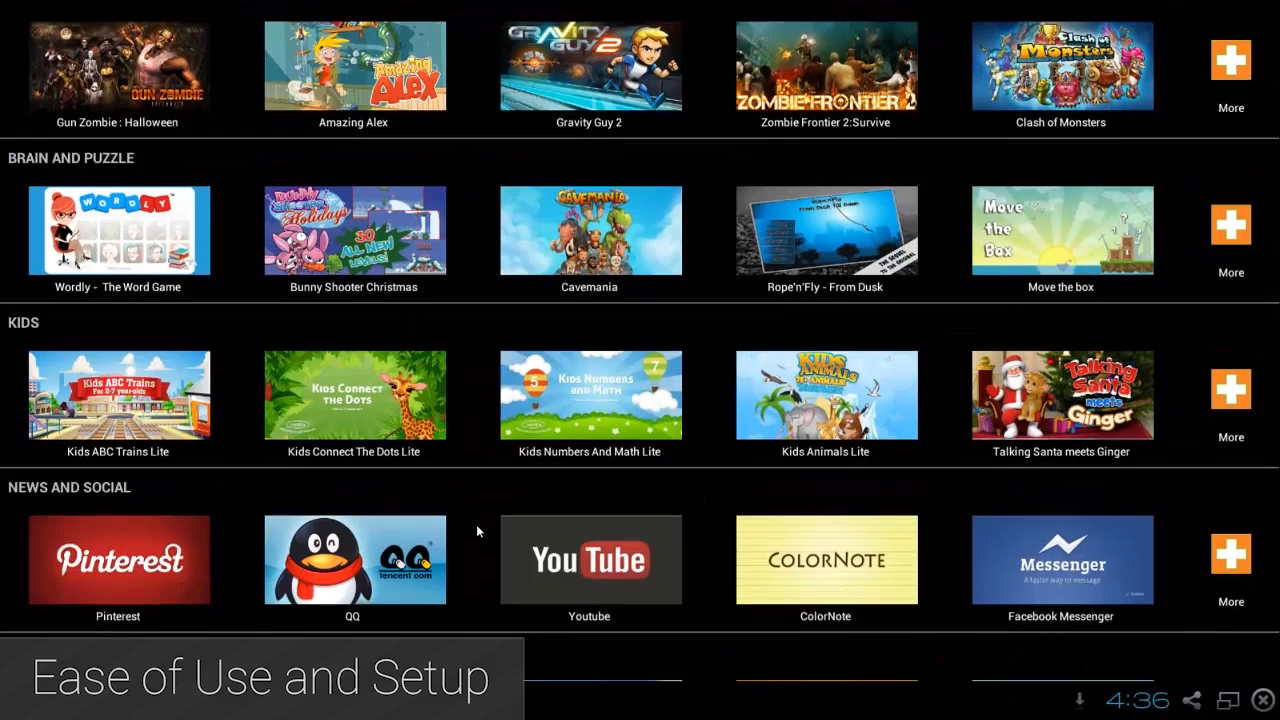
scroll("down", 3)
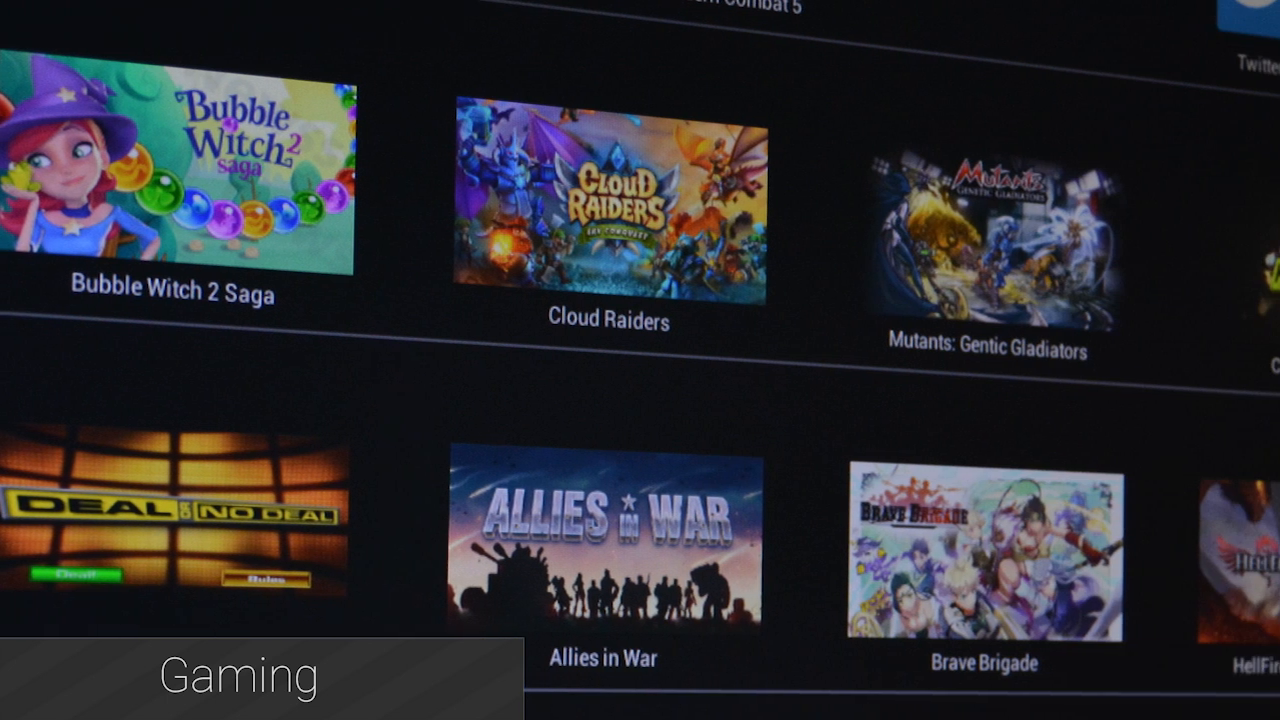
Step: Scroll the BlueStacks home rows to reveal the quick status panel with date and time
scroll("right", 3)
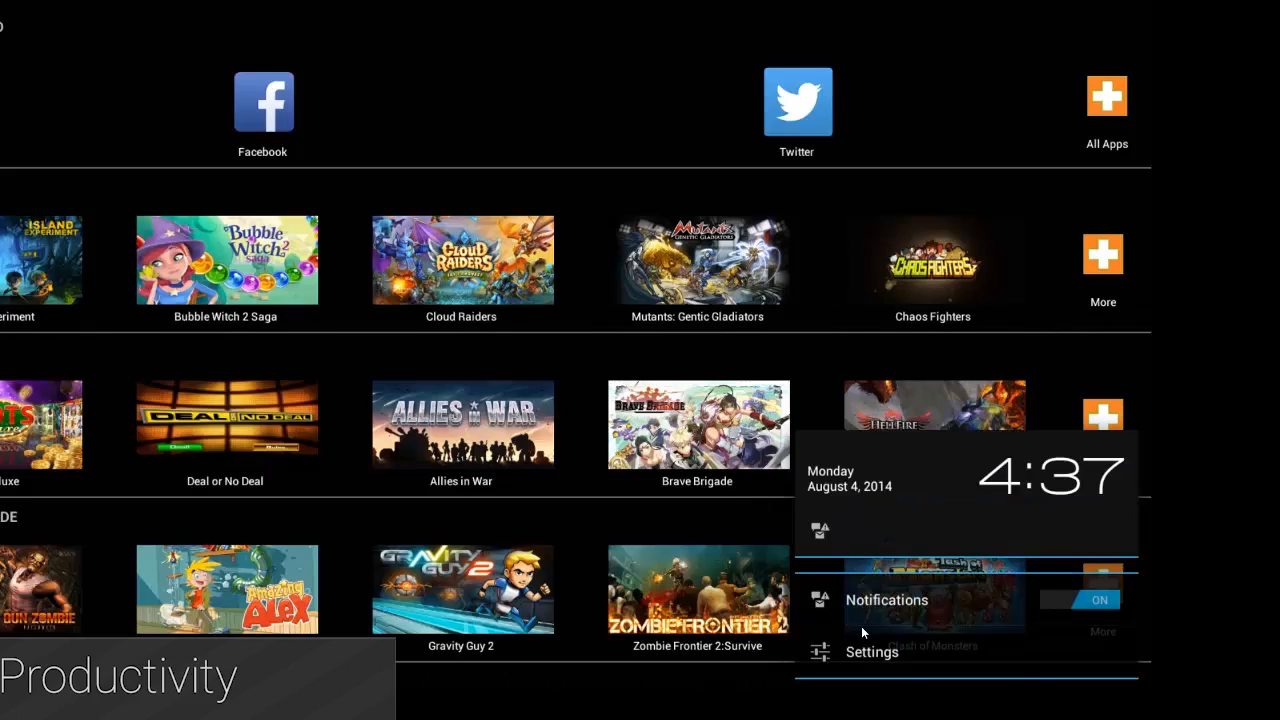
Step: Go through BlueStacks settings into Advanced Settings and the Android Developer options
left_click(870, 652)
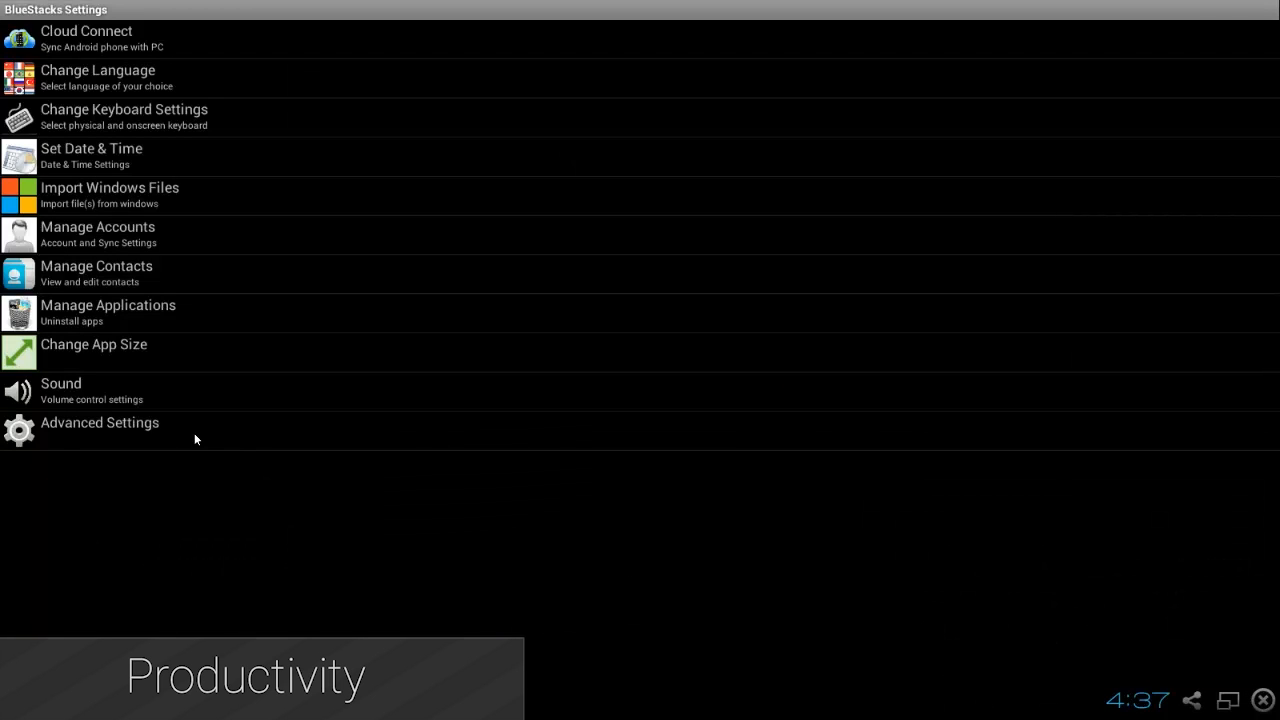
left_click(60, 384)
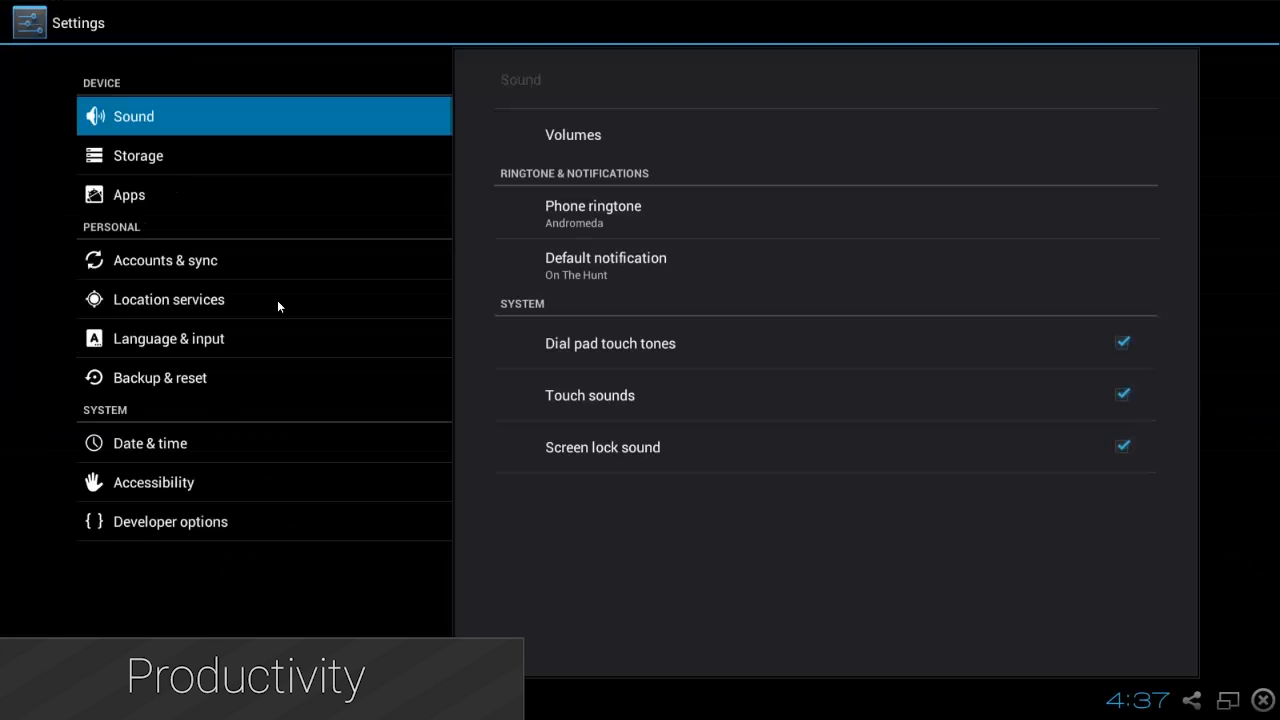
left_click(170, 520)
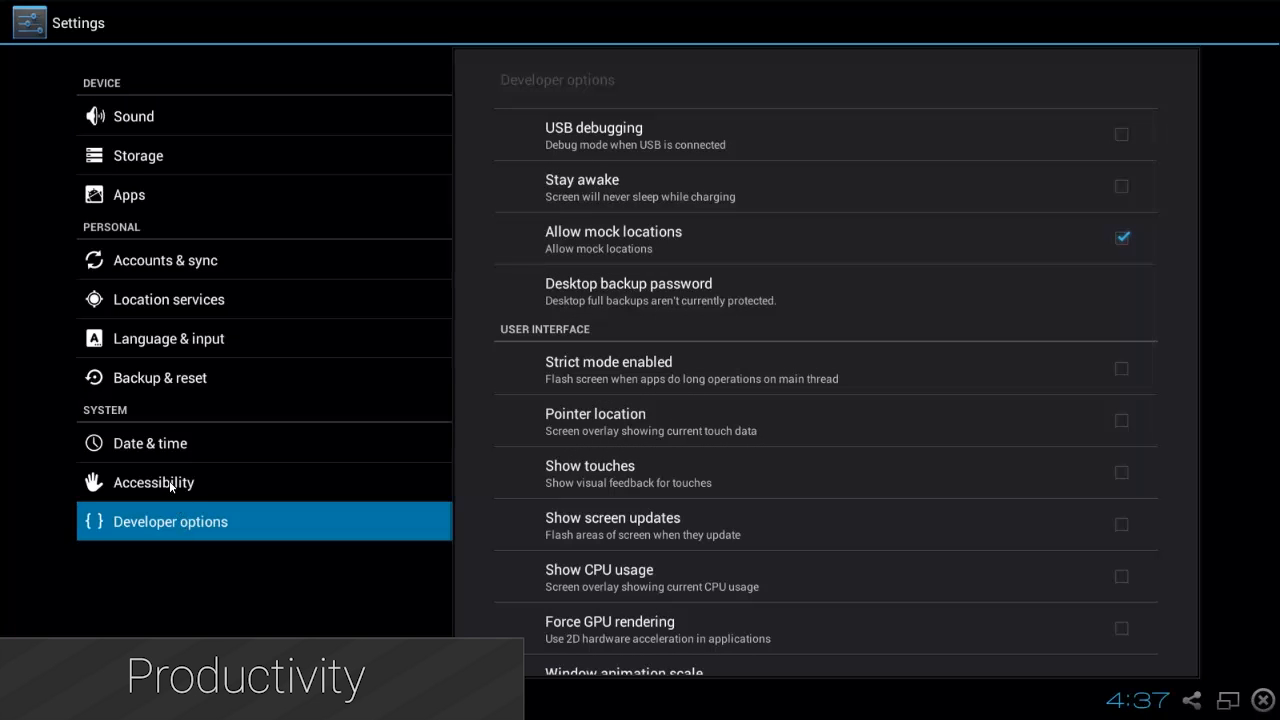
left_click(150, 444)
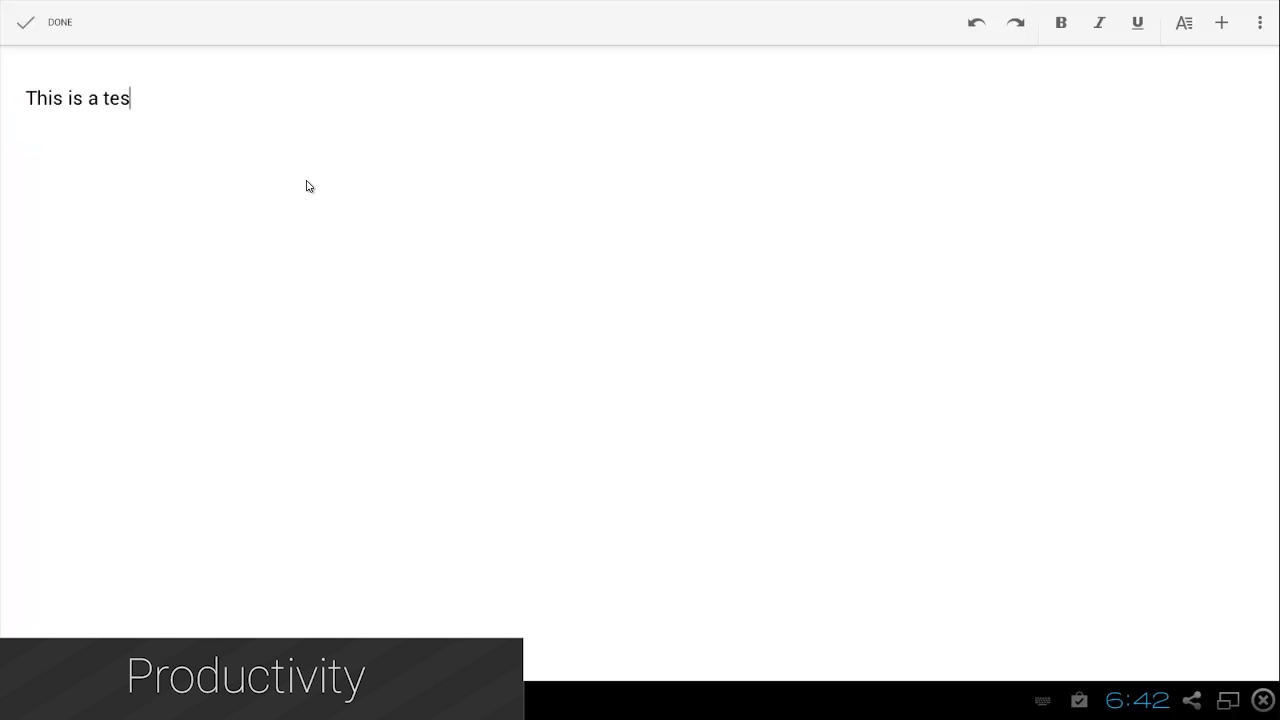
Step: Finish the sentence 'This is a test document for Google Docs.' in the BlueStacks document
type("t d")
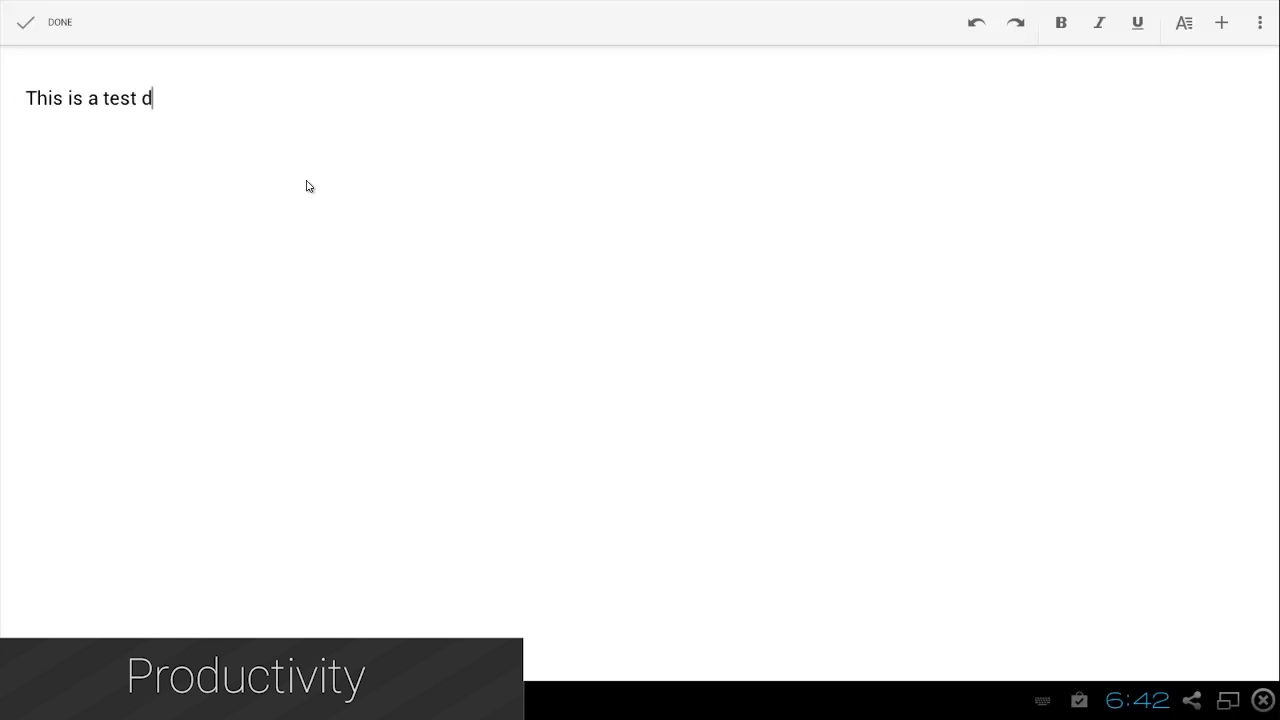
type("ocument for")
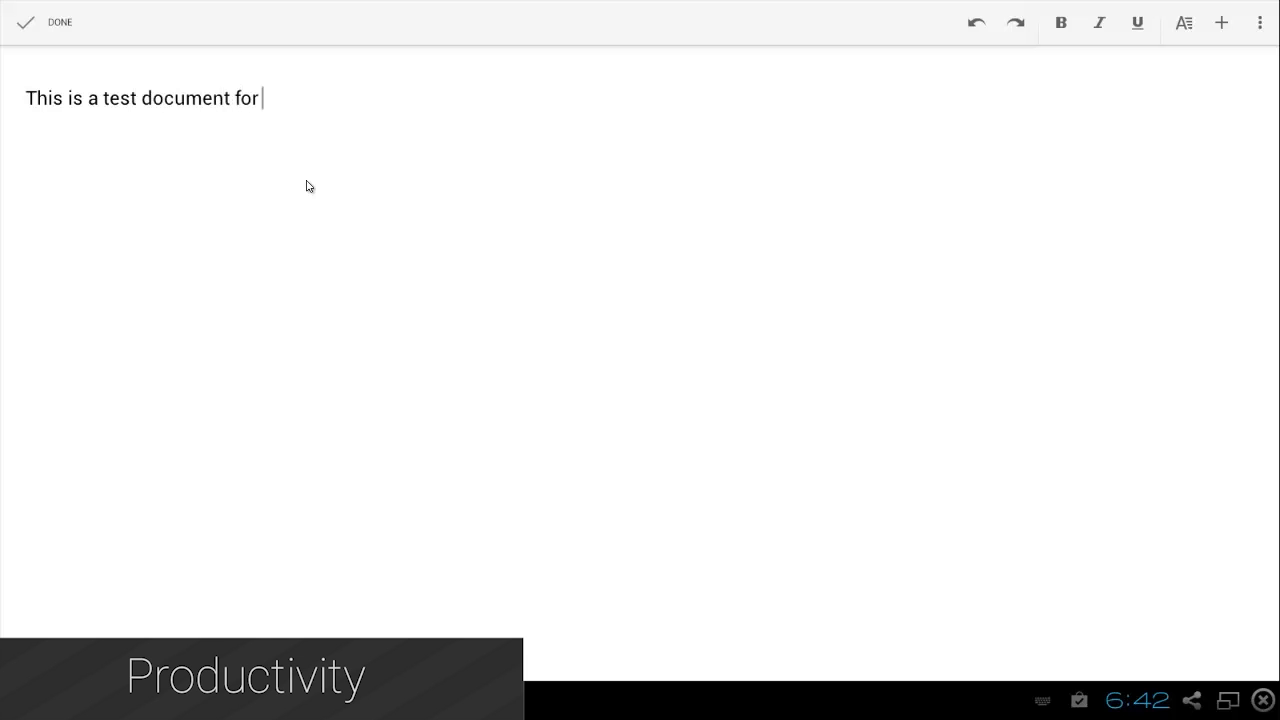
type("Google D")
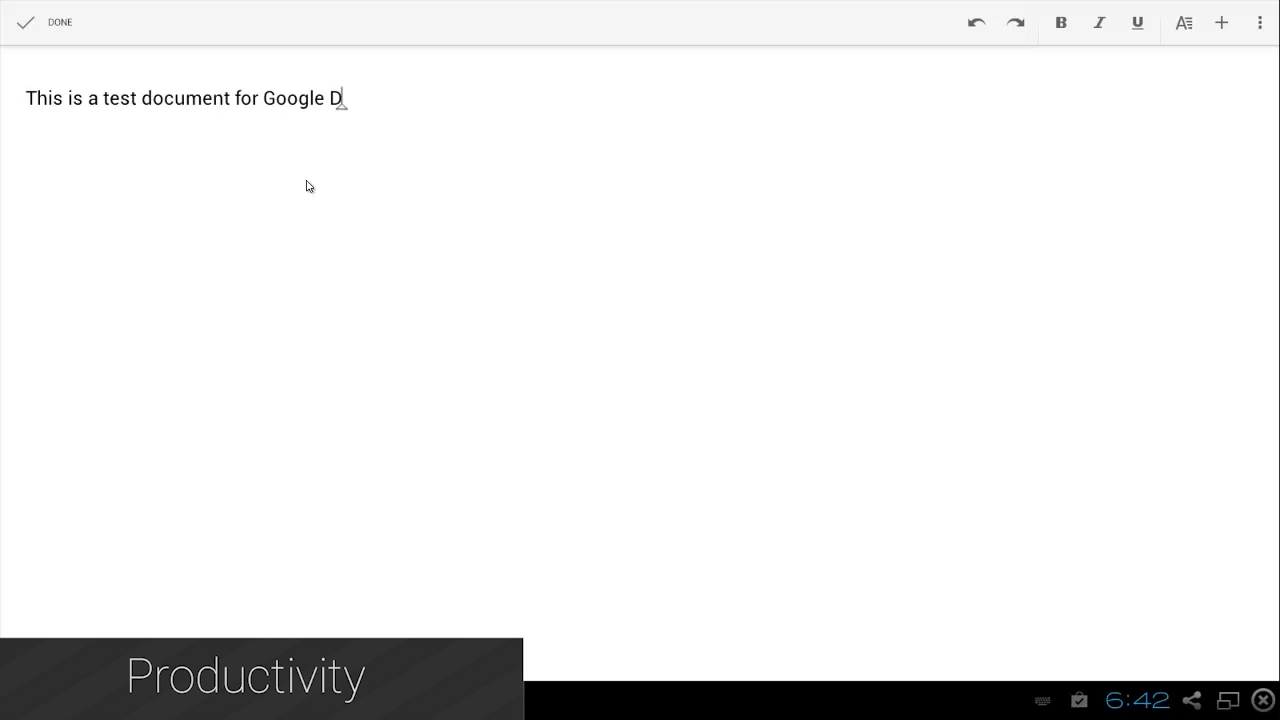
type("ocs.")
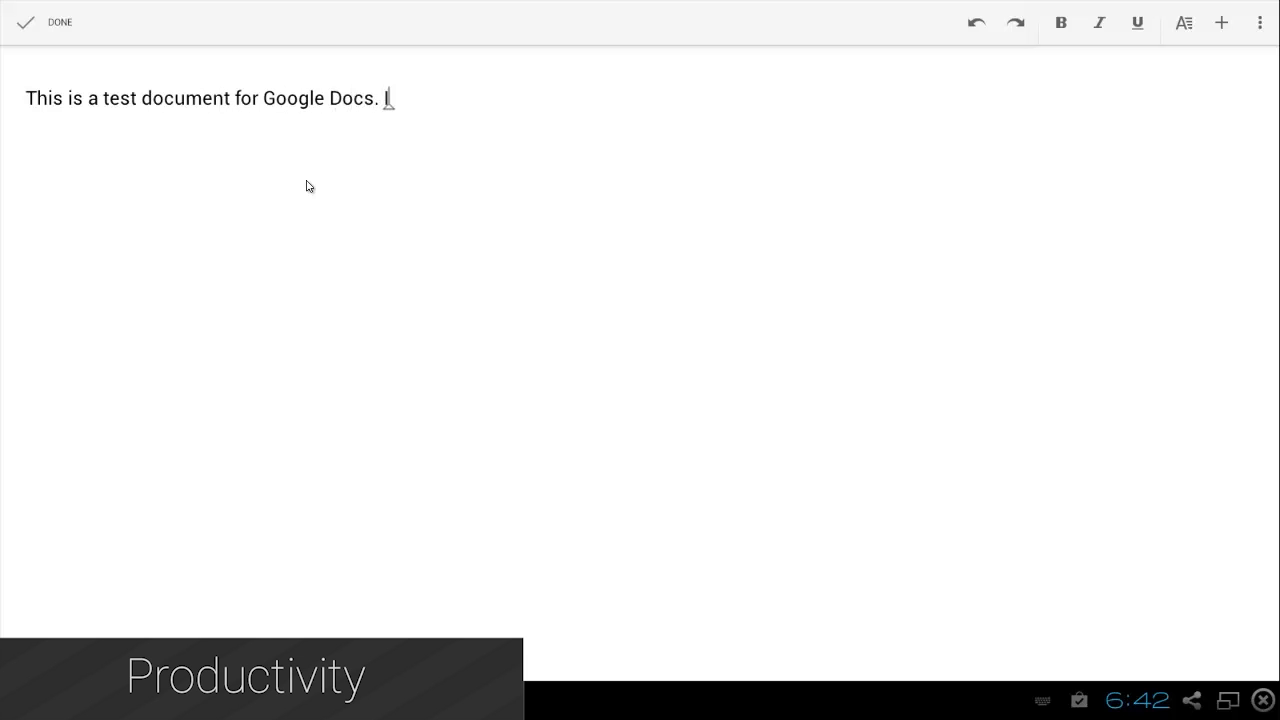
type("I'm not typing")
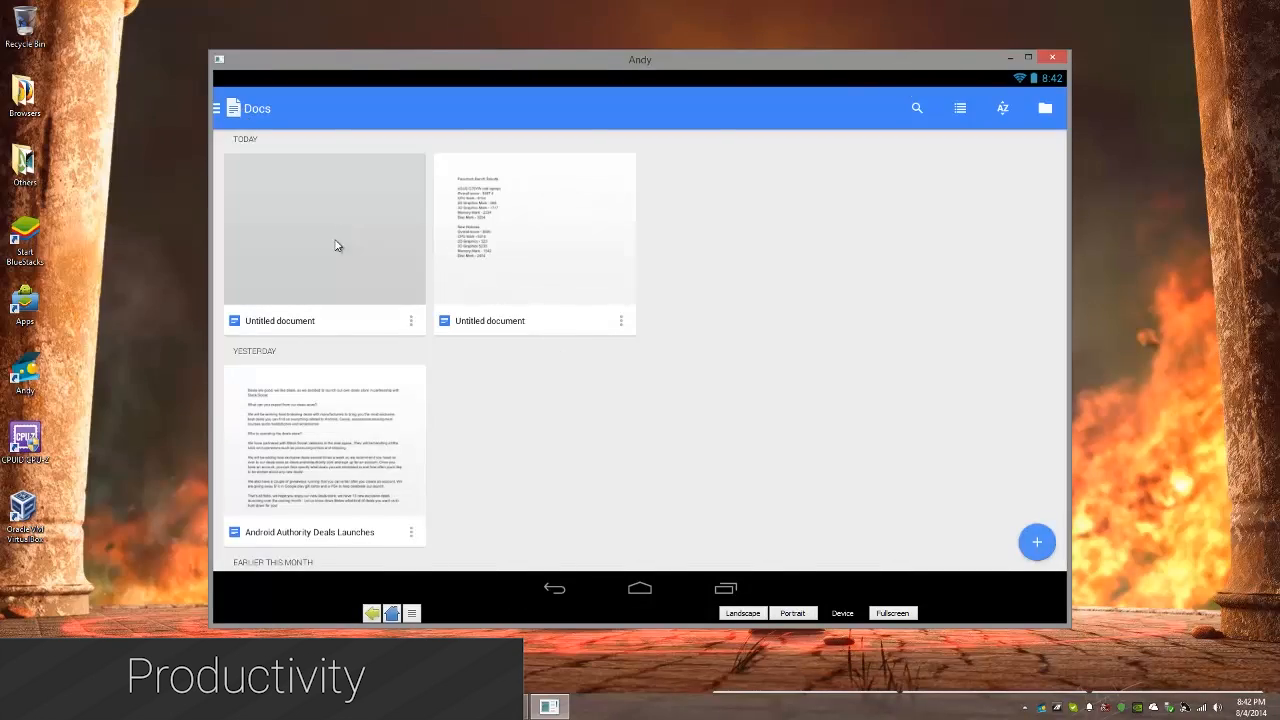
Step: In Andy's blank Untitled document, begin the paragraph 'This is a test for typing'
left_click(324, 228)
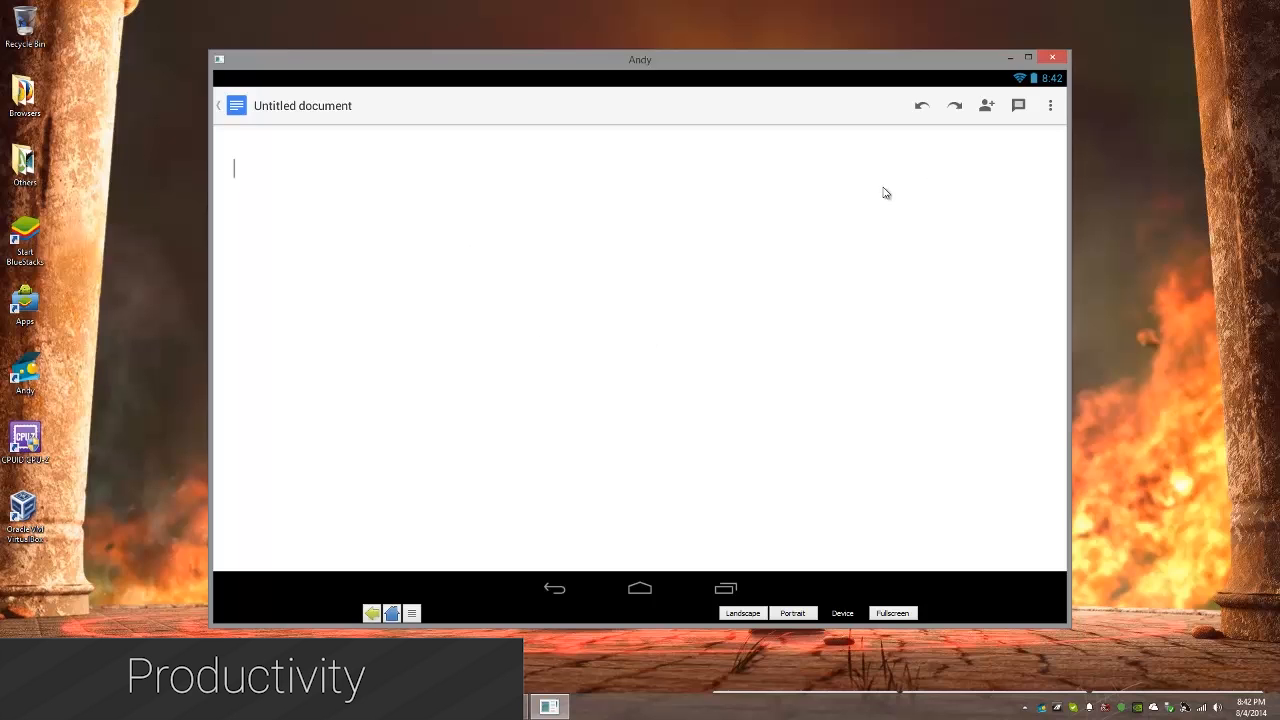
mouse_move(412, 252)
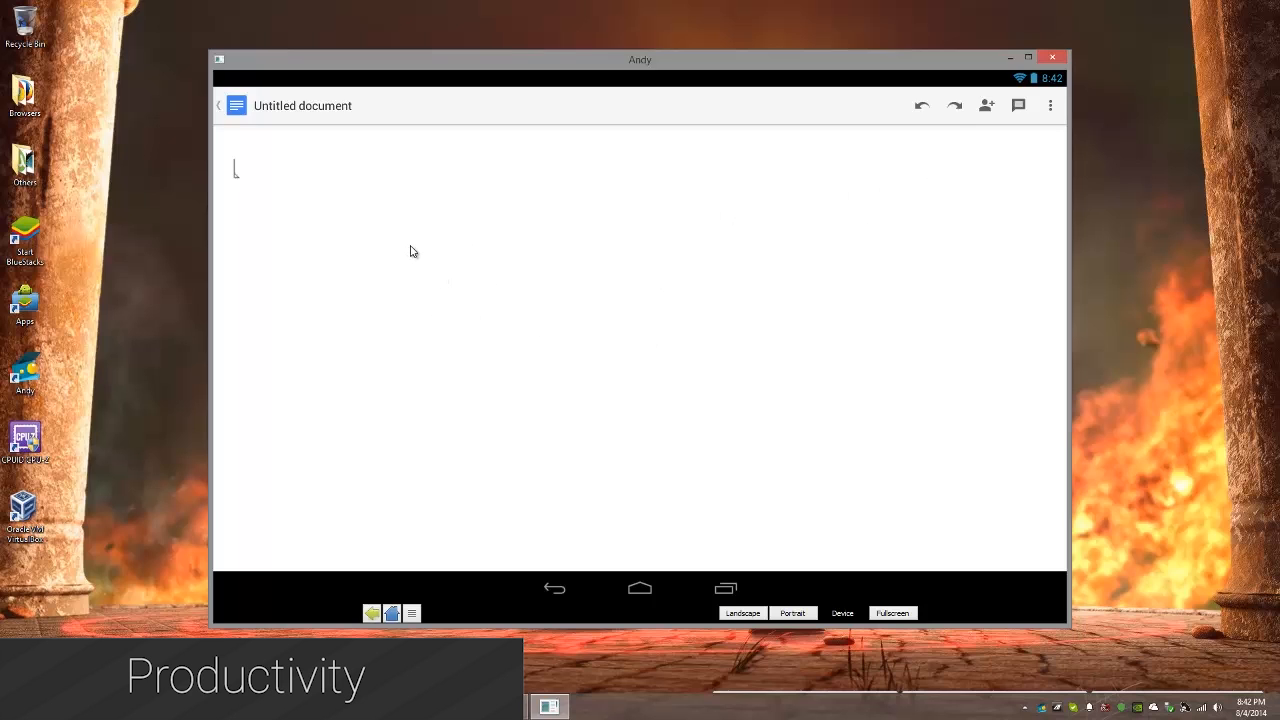
type("This is a test for typing in Google Drive o")
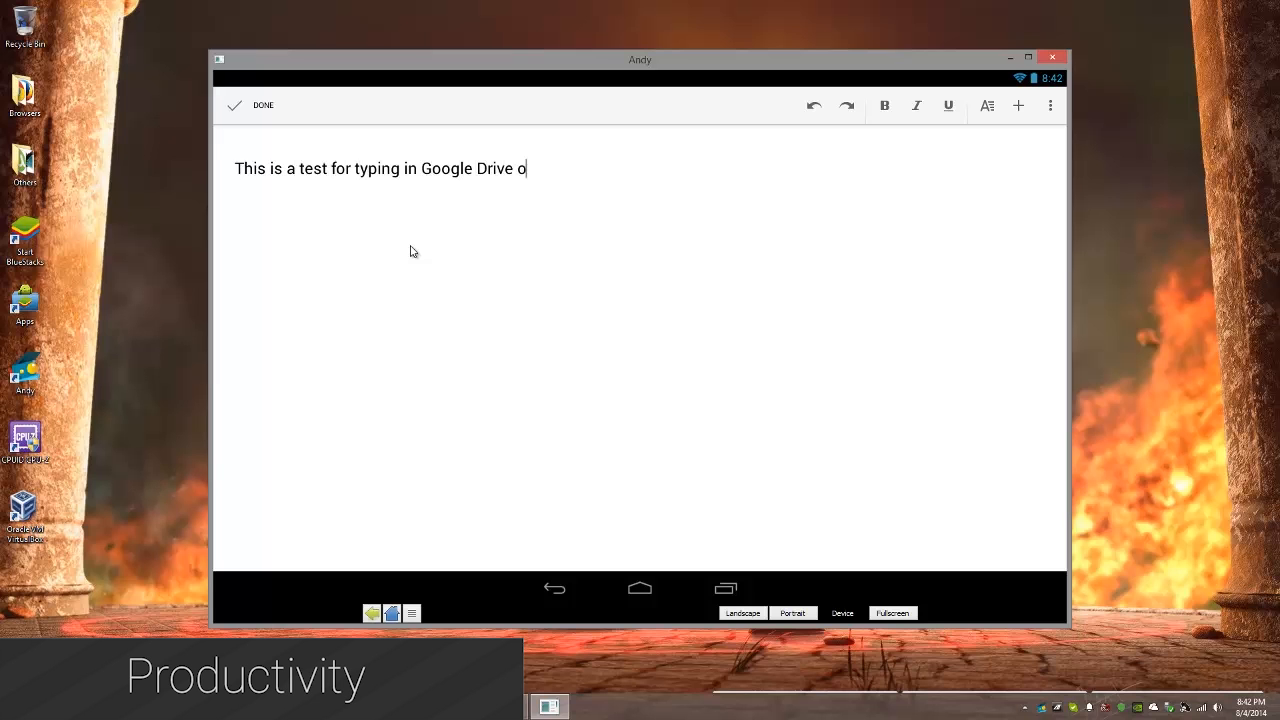
type("n Andy. This video")
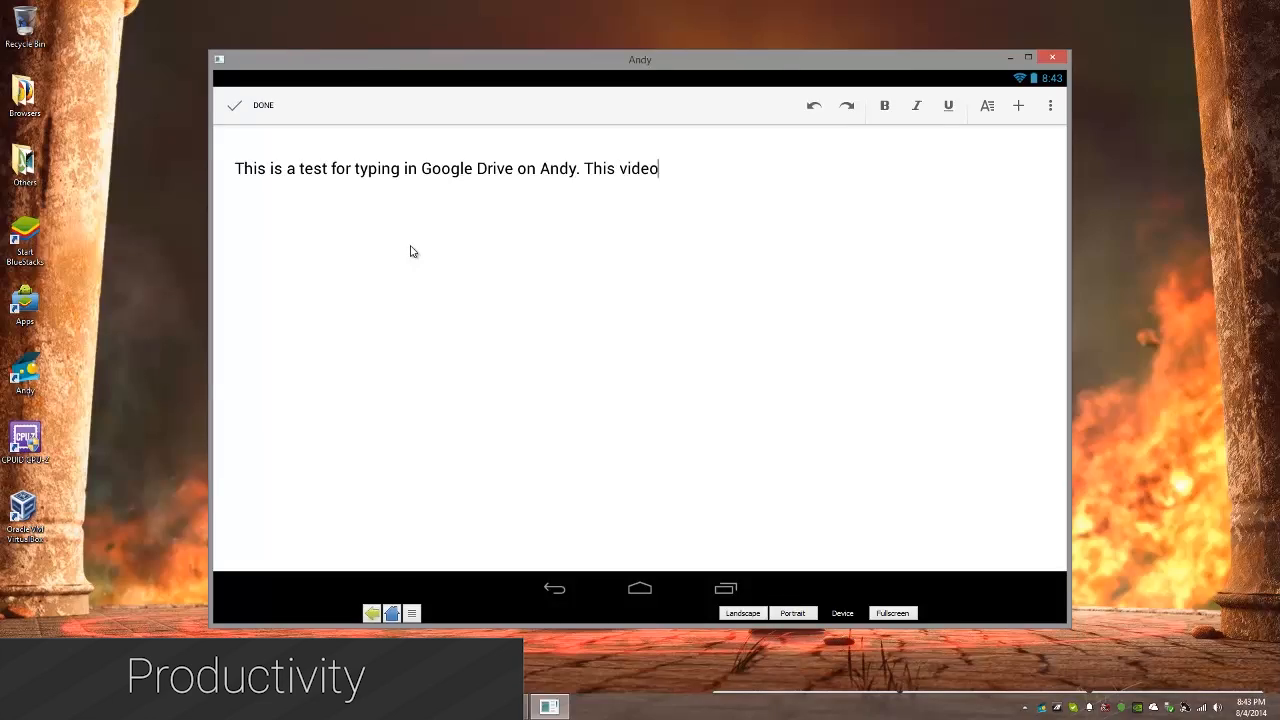
Step: Continue the paragraph with 'has not been sped up or slowed down. It simply works better'
type("has not been sped")
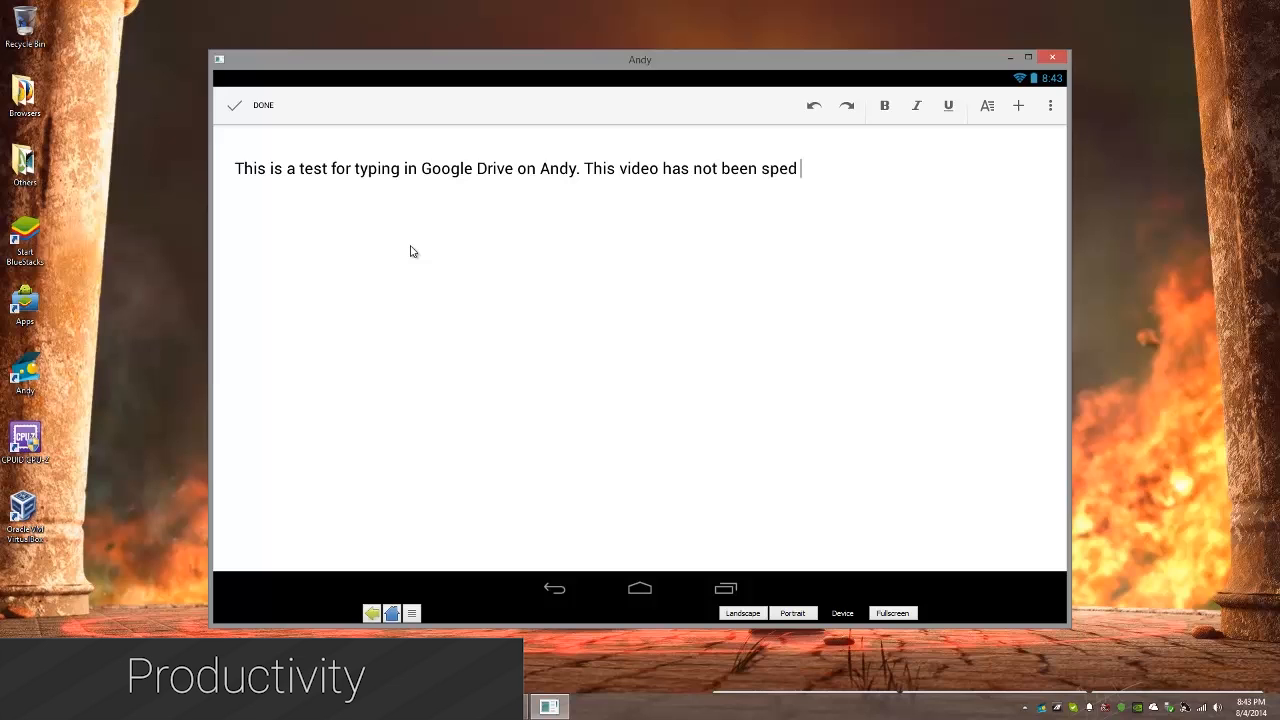
type("up or slowed d")
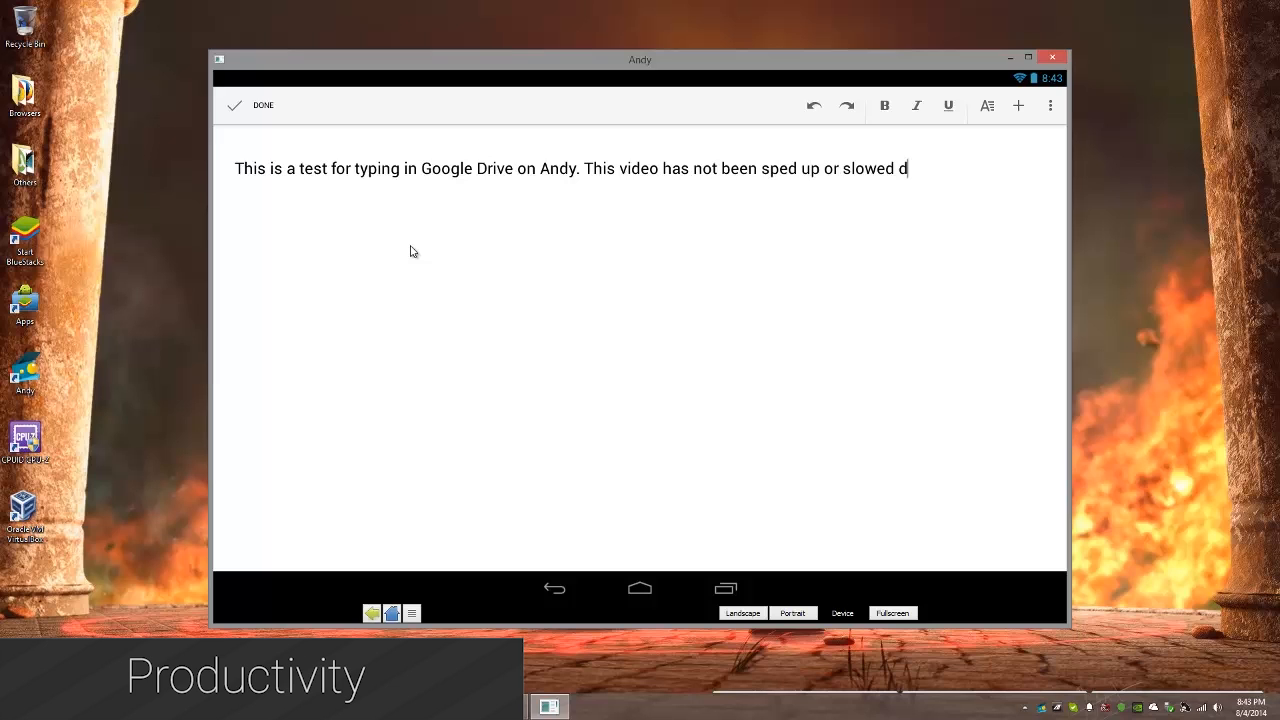
type("own. It simply works")
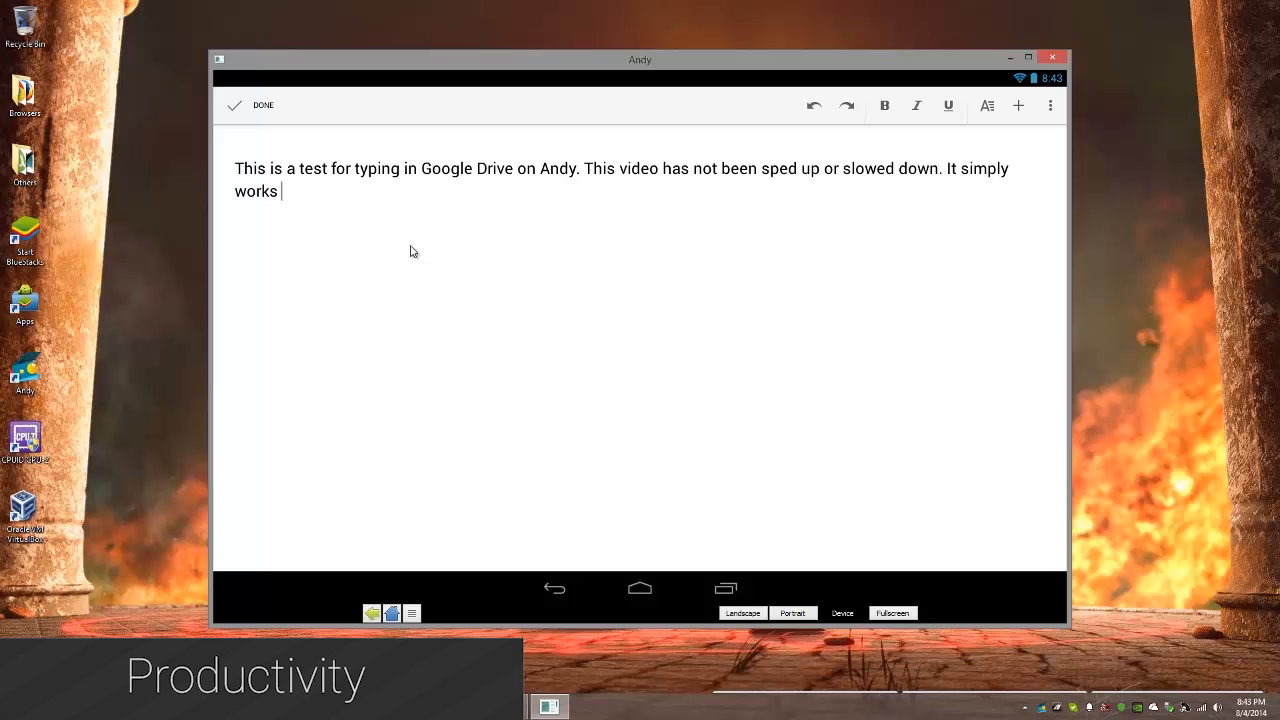
type("better on this p")
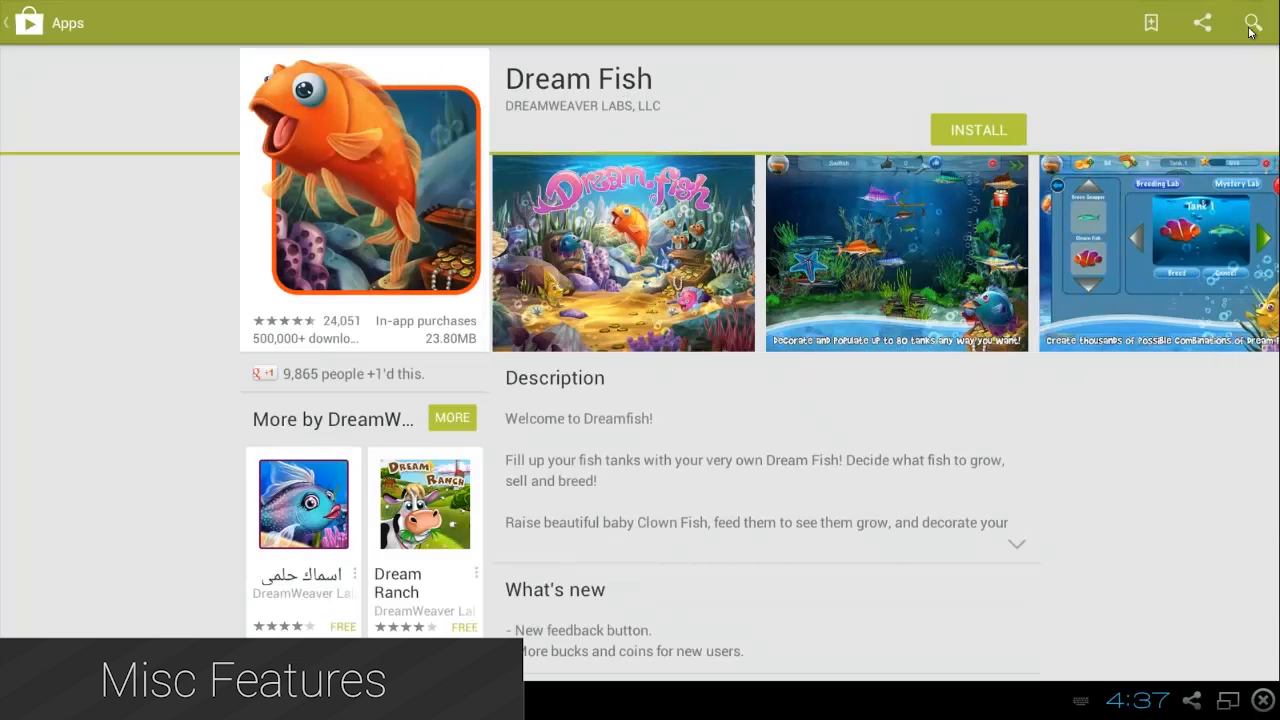
Step: Search Google Play in BlueStacks for 'modern combat 5'
left_click(1252, 22)
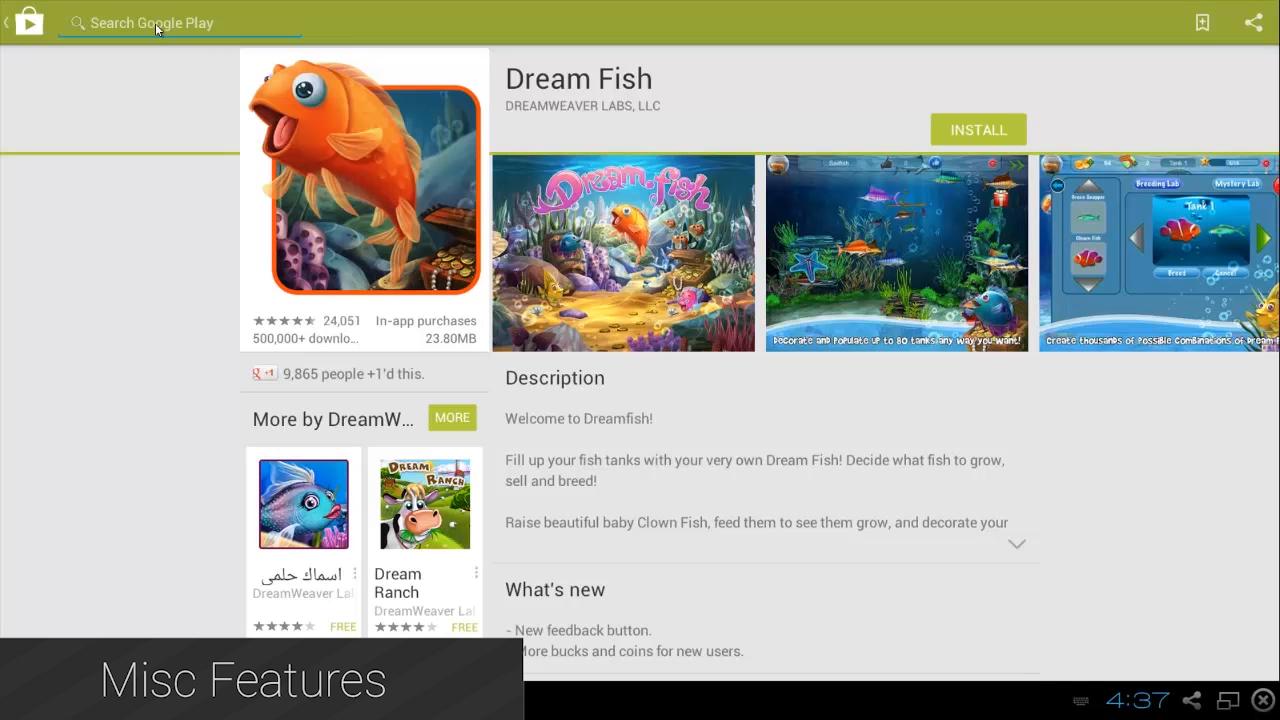
type("modern combat 5")
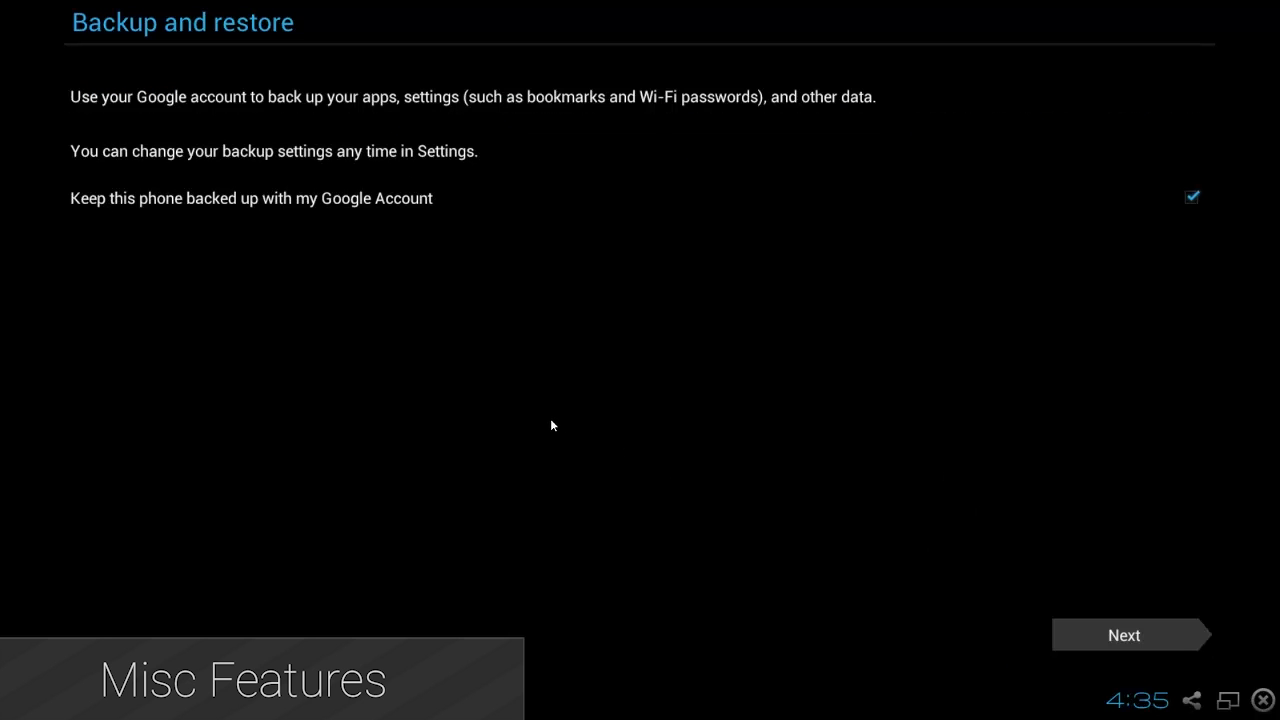
mouse_move(1024, 212)
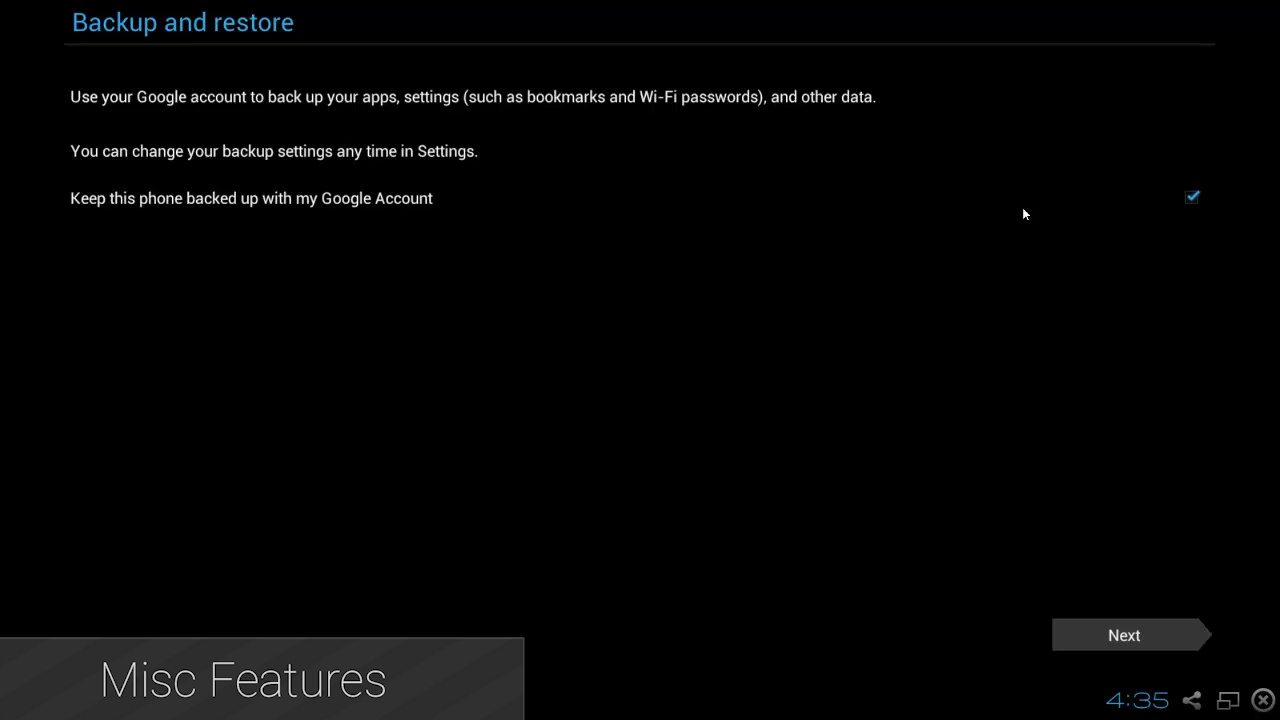
Step: Decline Google account backup and continue the one-time setup toward App Sync
left_click(1192, 196)
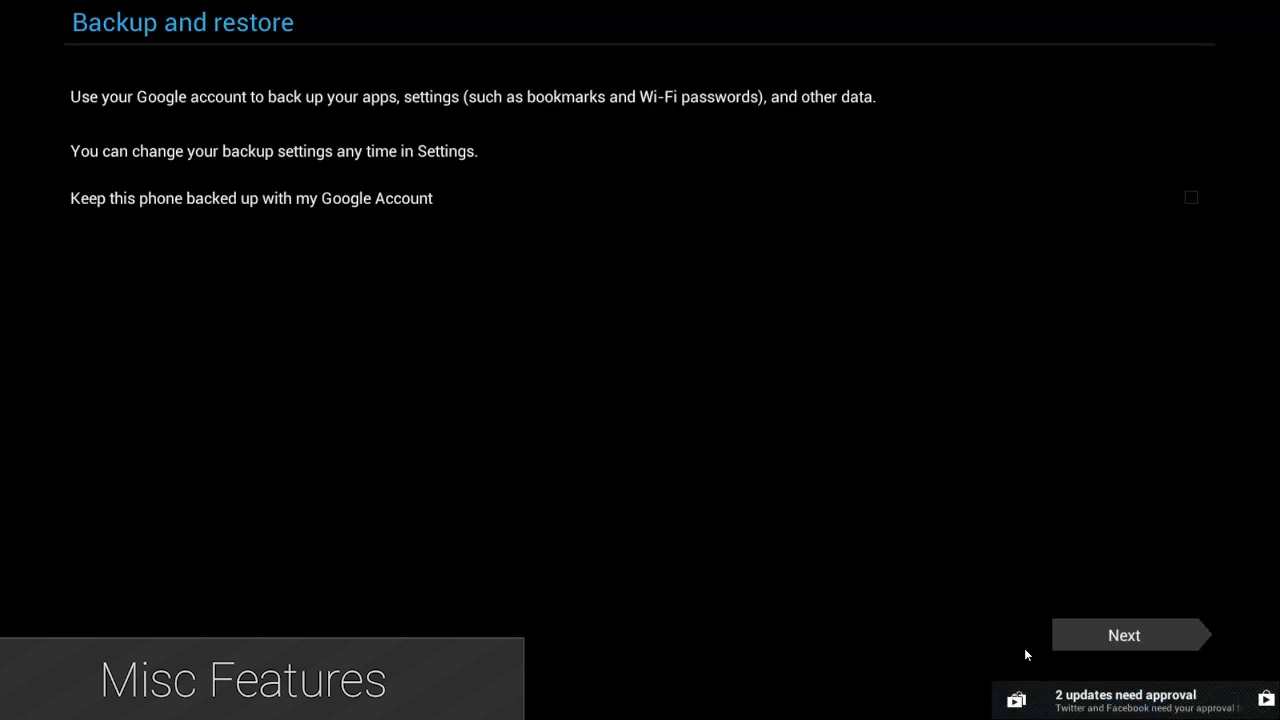
left_click(1124, 636)
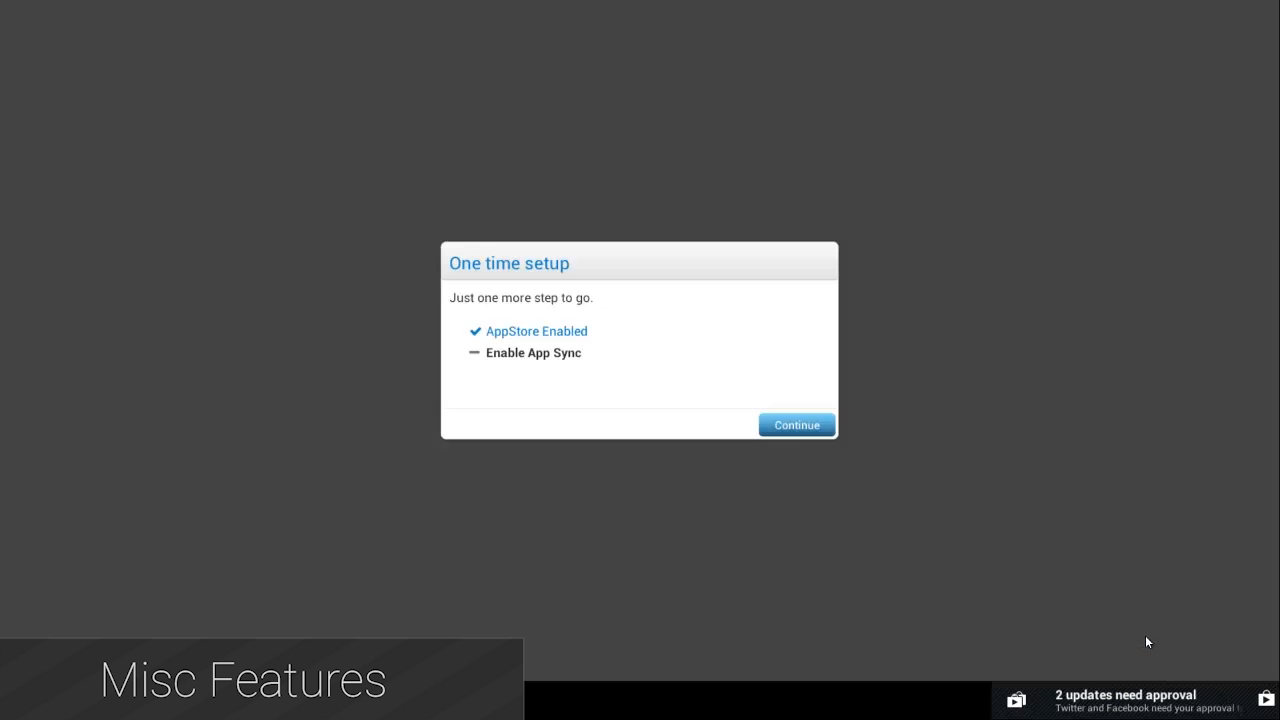
left_click(796, 424)
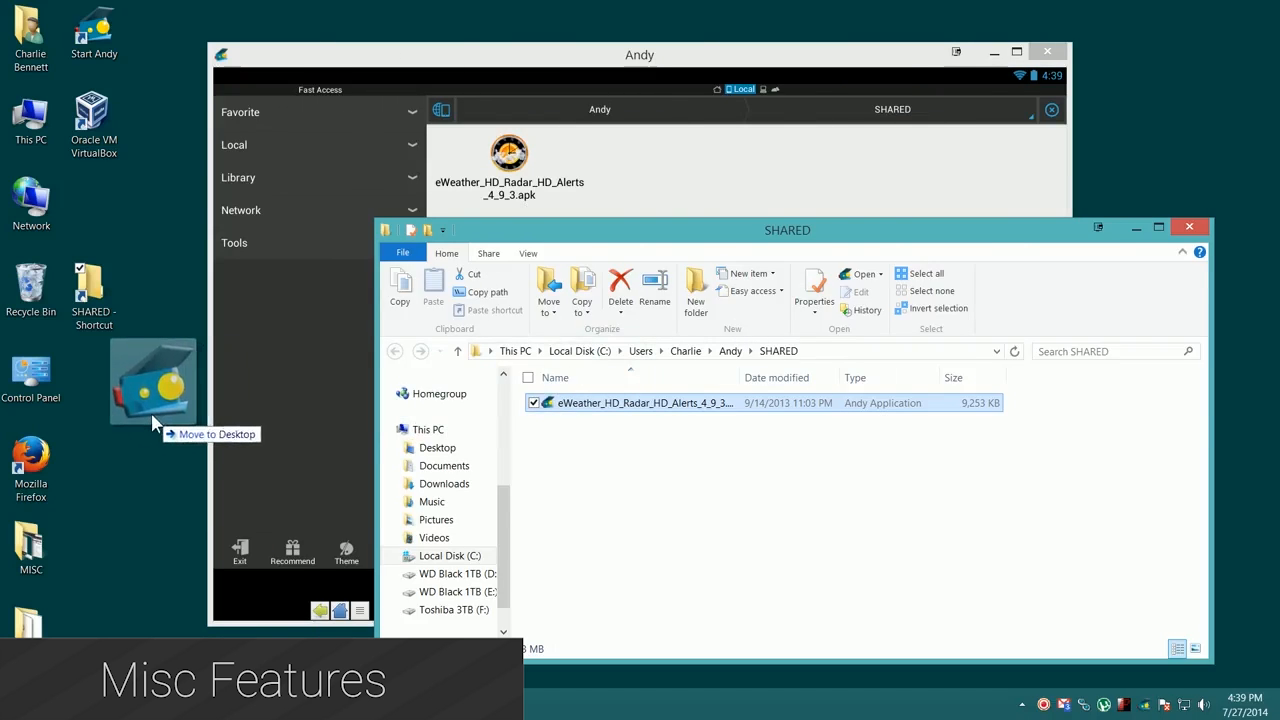
Step: Drag the eWeather apk from the shared folder to the desktop and refresh Andy's shared folder to empty
left_click_drag(644, 402, 156, 390)
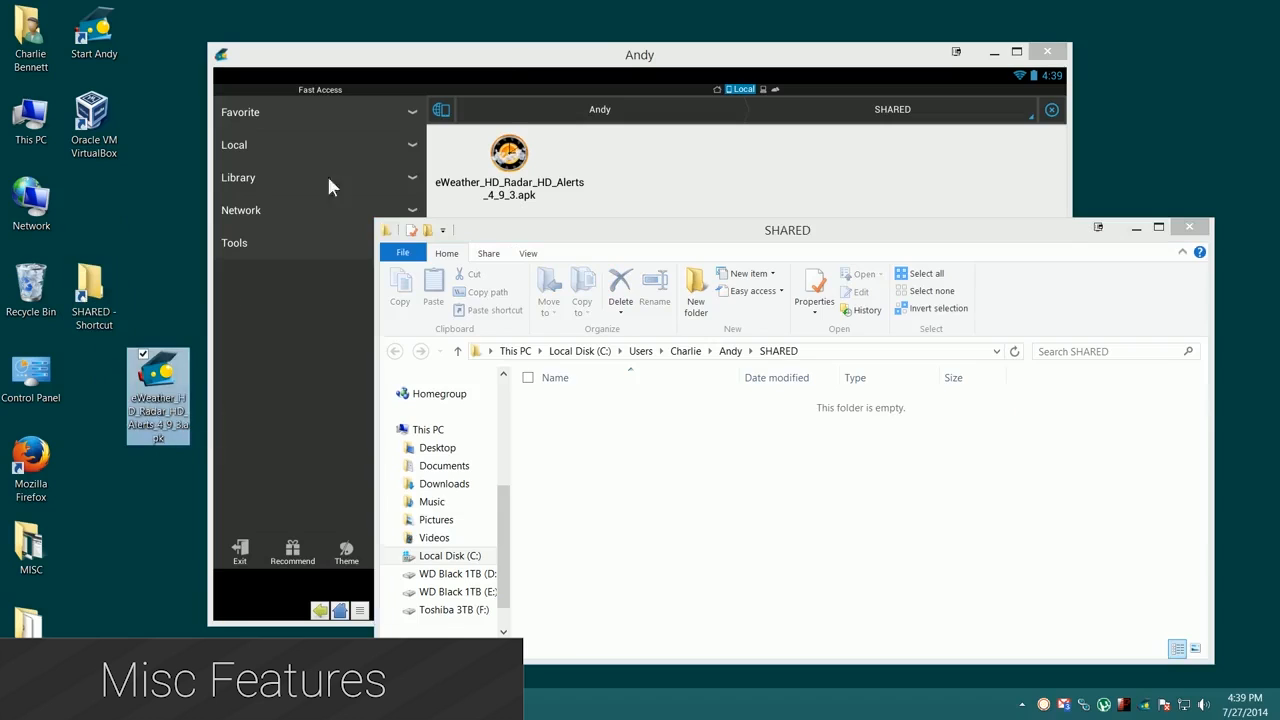
left_click(640, 54)
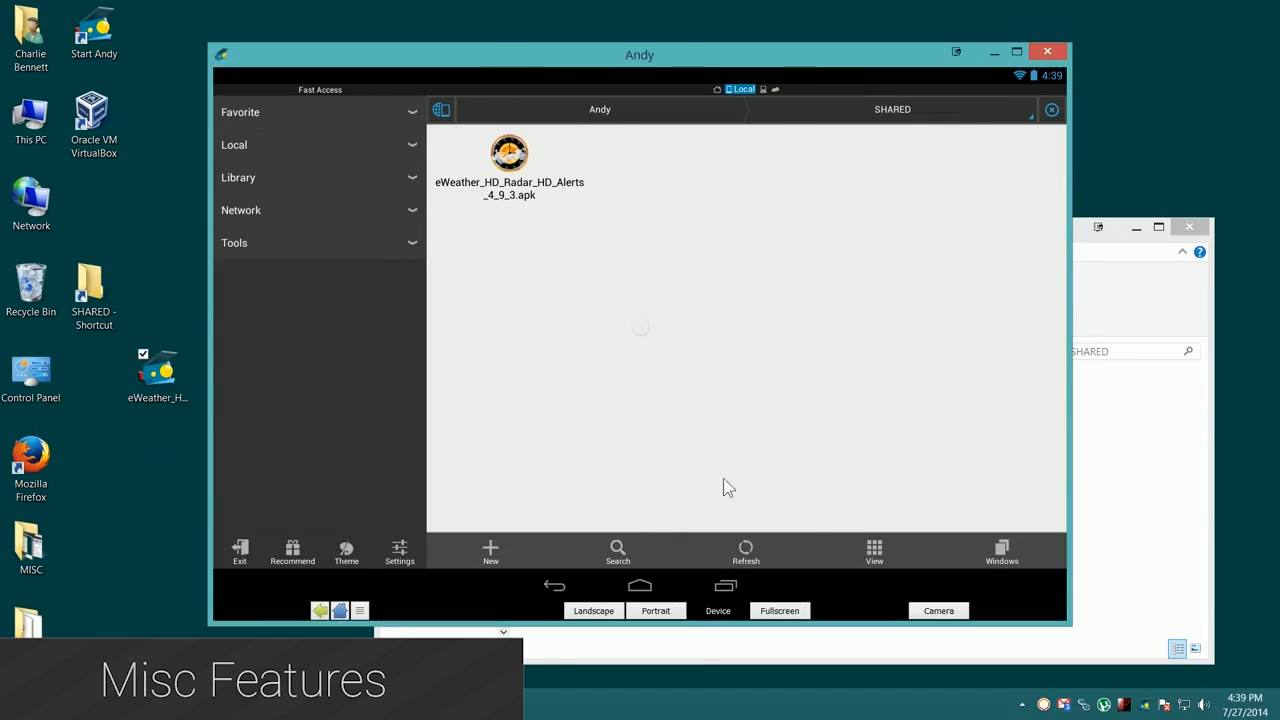
left_click(746, 550)
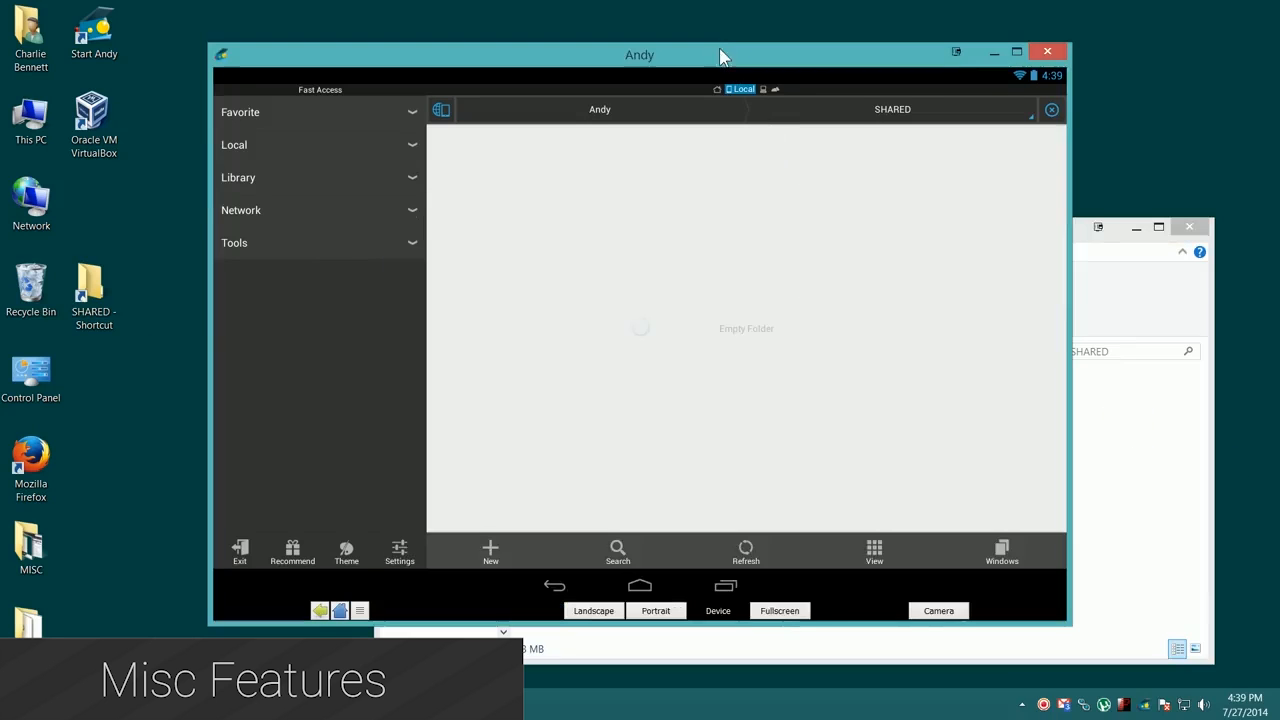
left_click(744, 550)
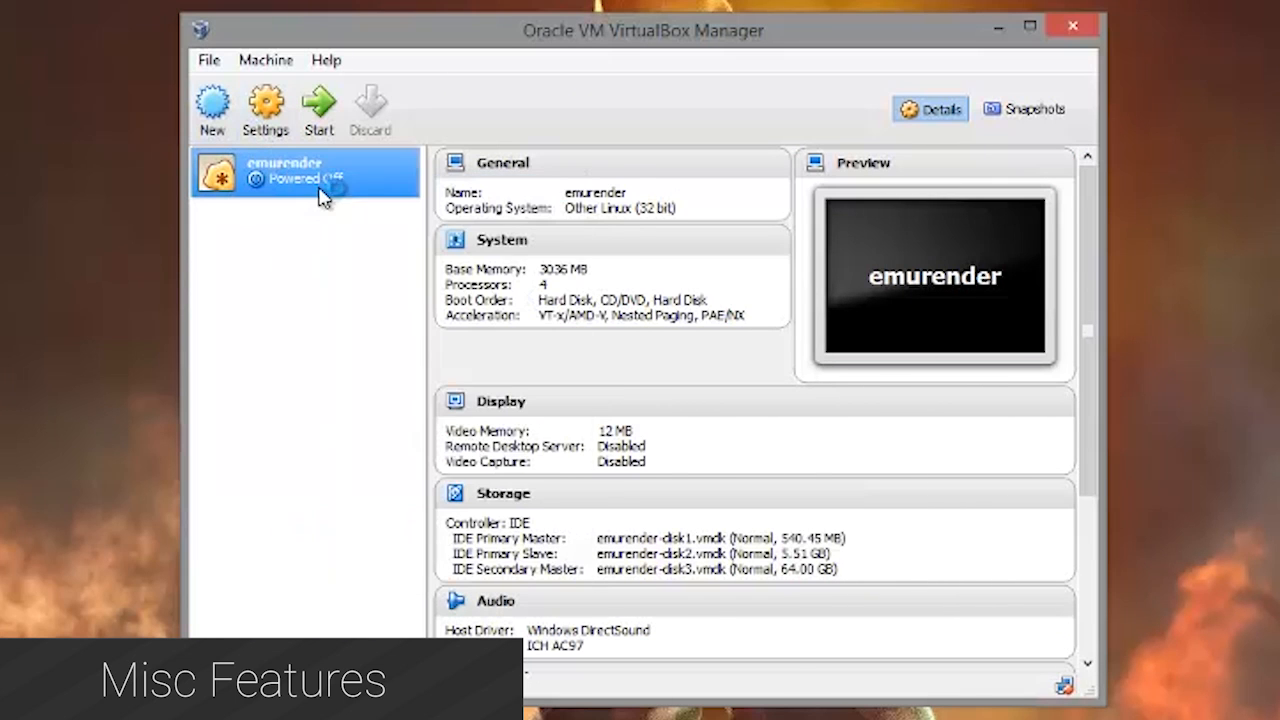
Step: In emurender's System settings, adjust the base memory slider to about 3093 MB
left_click(264, 108)
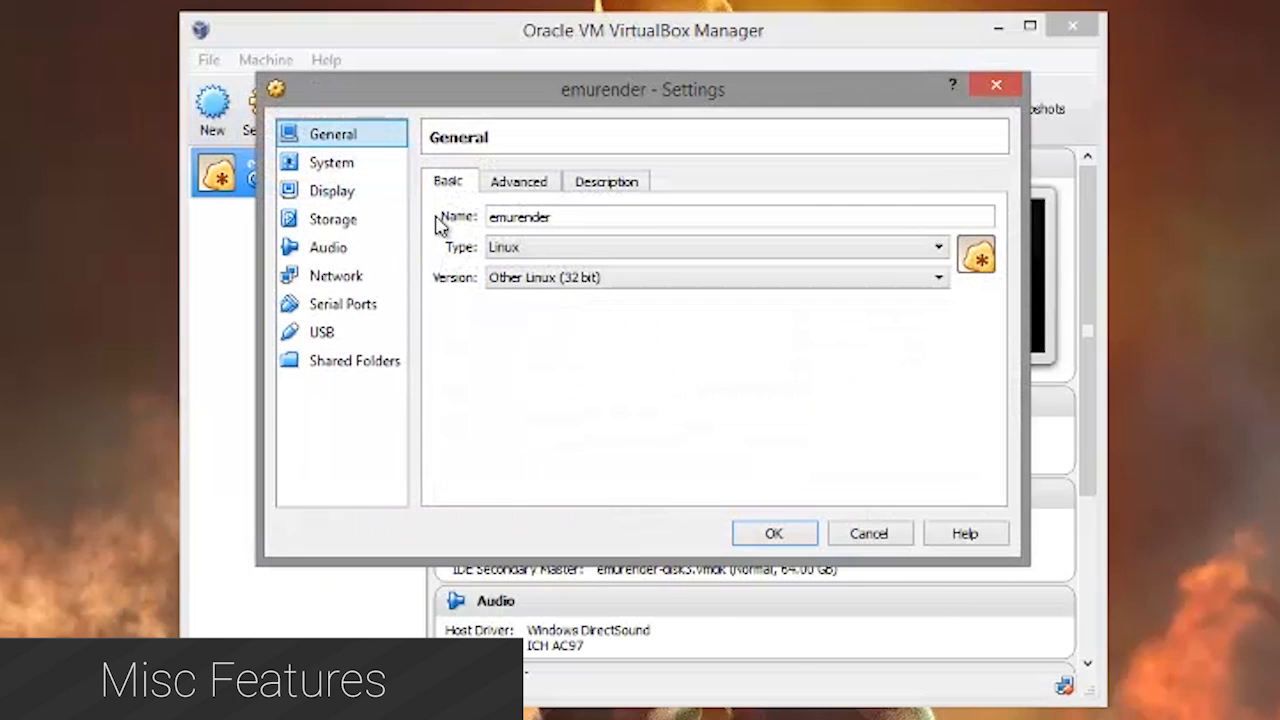
left_click(332, 162)
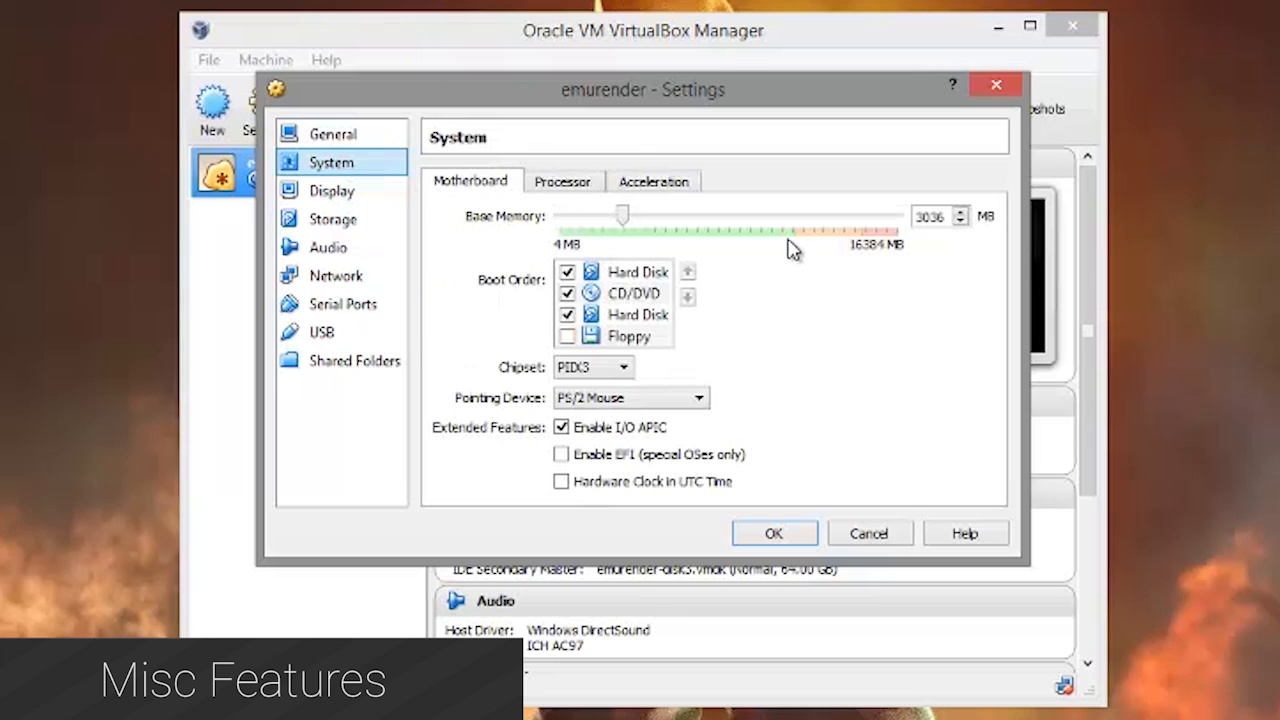
left_click_drag(622, 216, 736, 216)
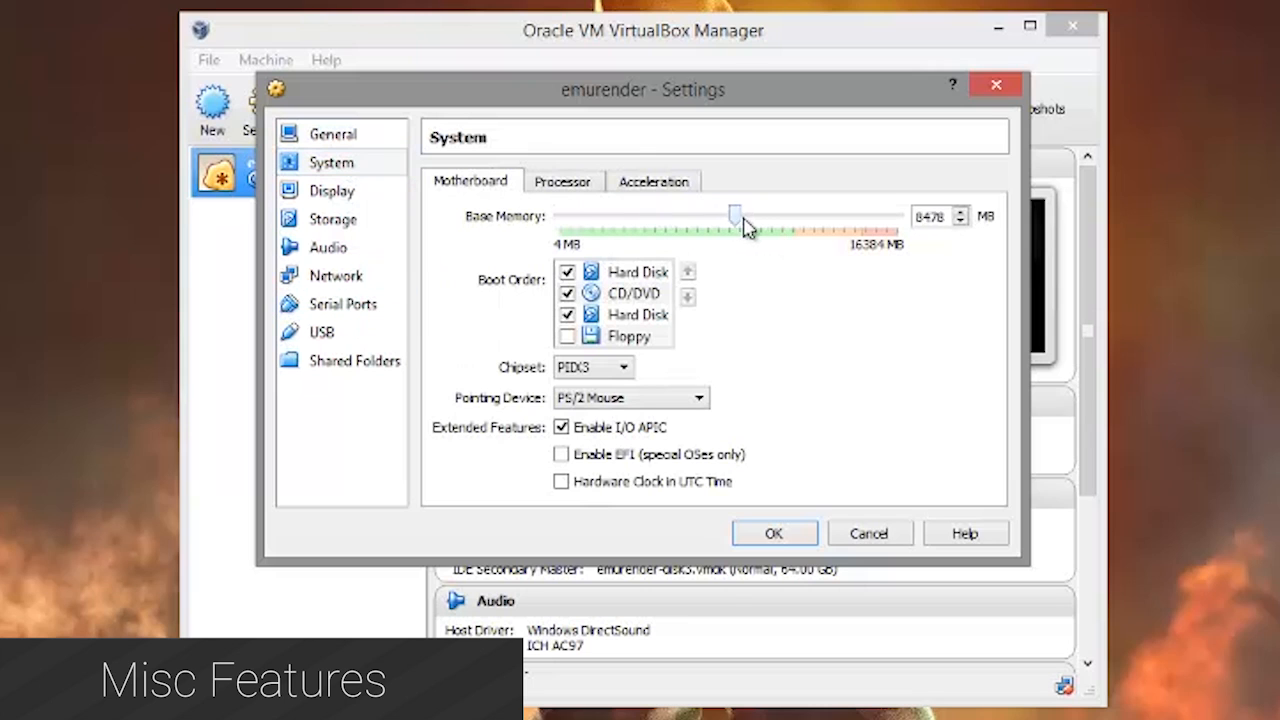
left_click_drag(736, 212, 580, 212)
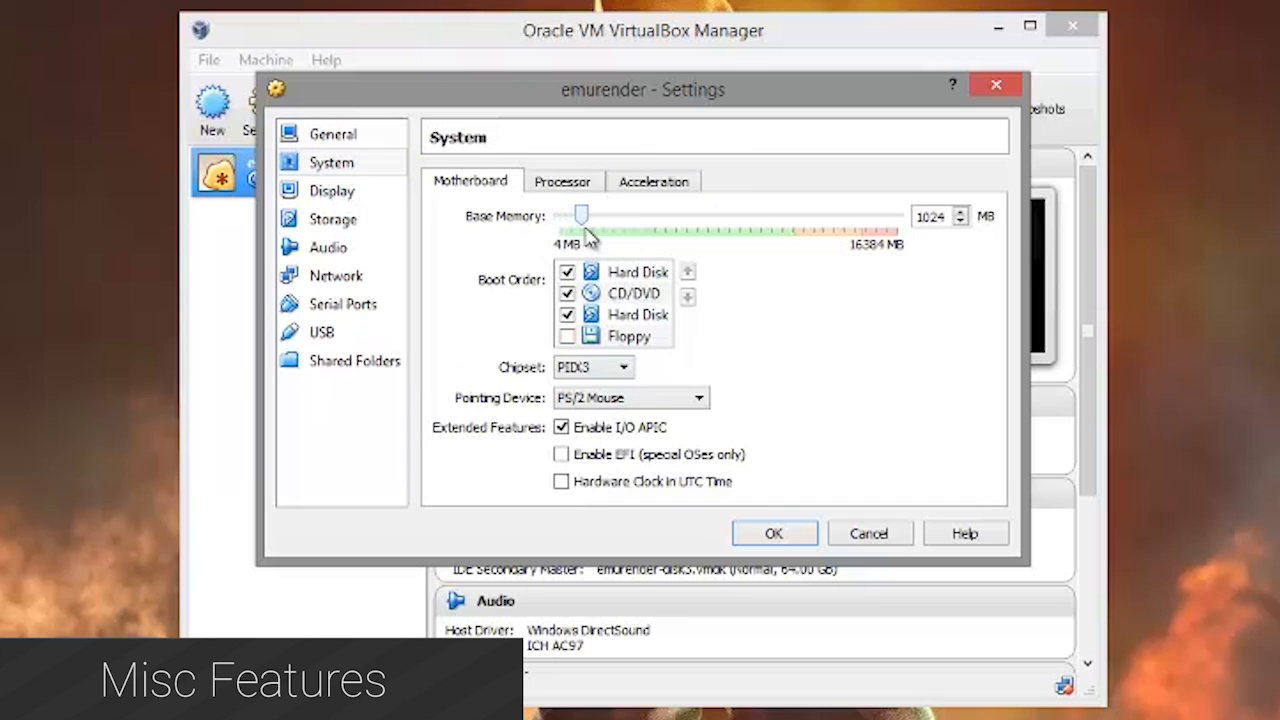
left_click_drag(582, 214, 608, 214)
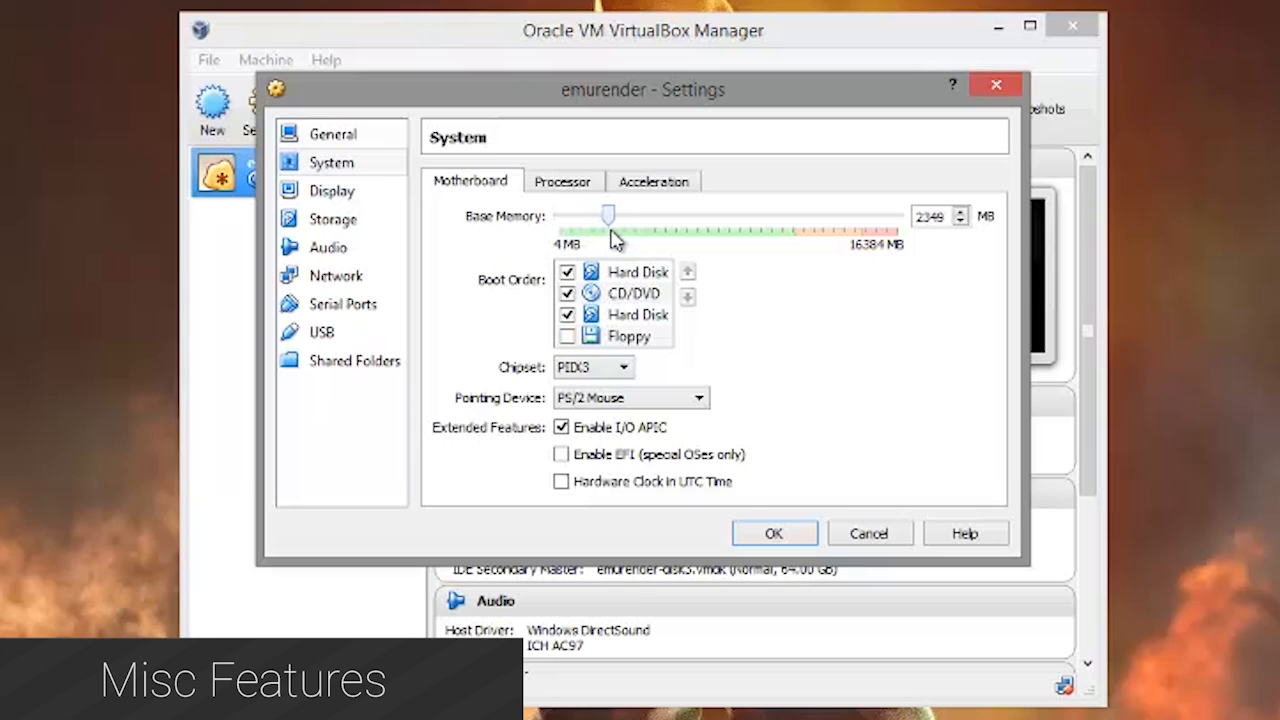
left_click_drag(608, 216, 620, 216)
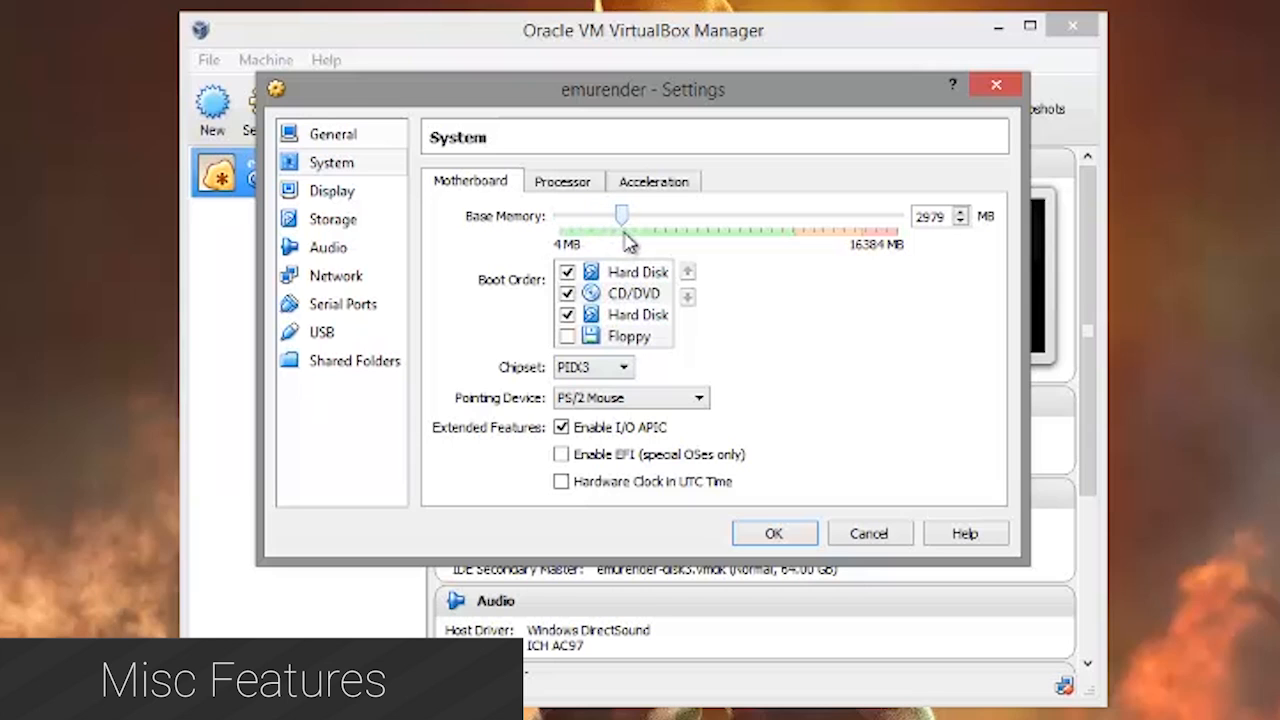
left_click_drag(620, 214, 626, 214)
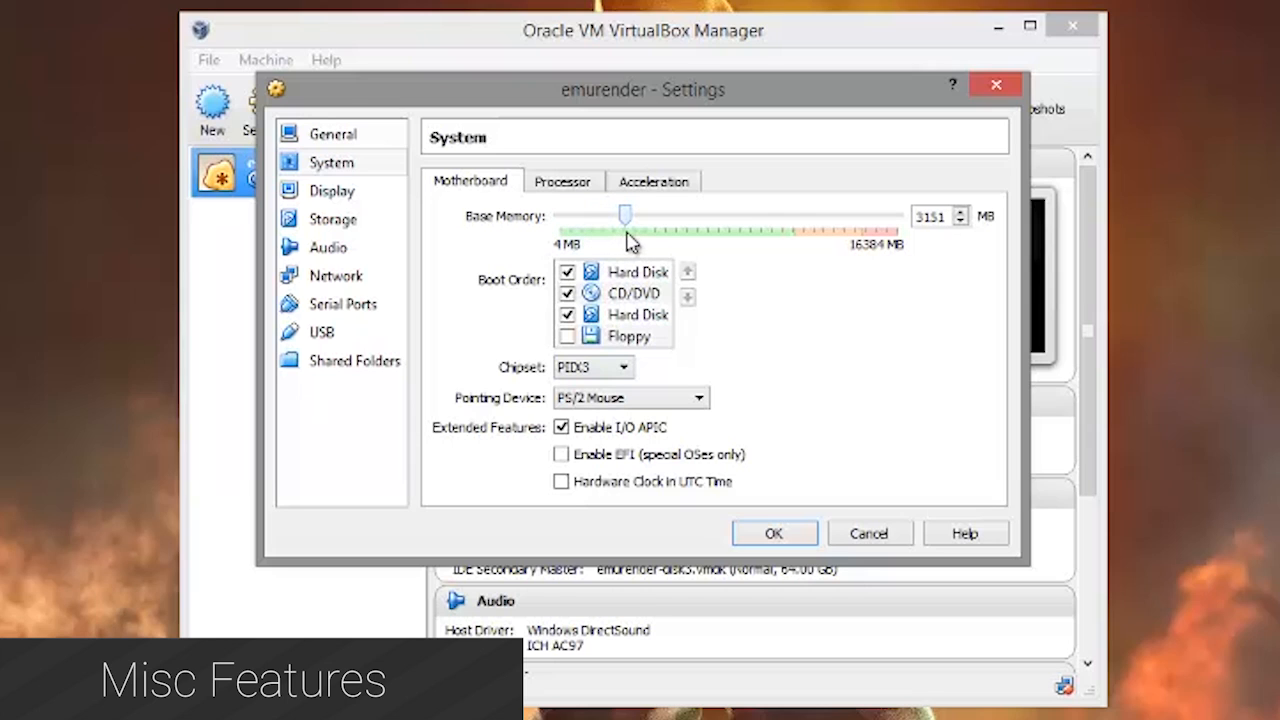
left_click_drag(626, 214, 622, 214)
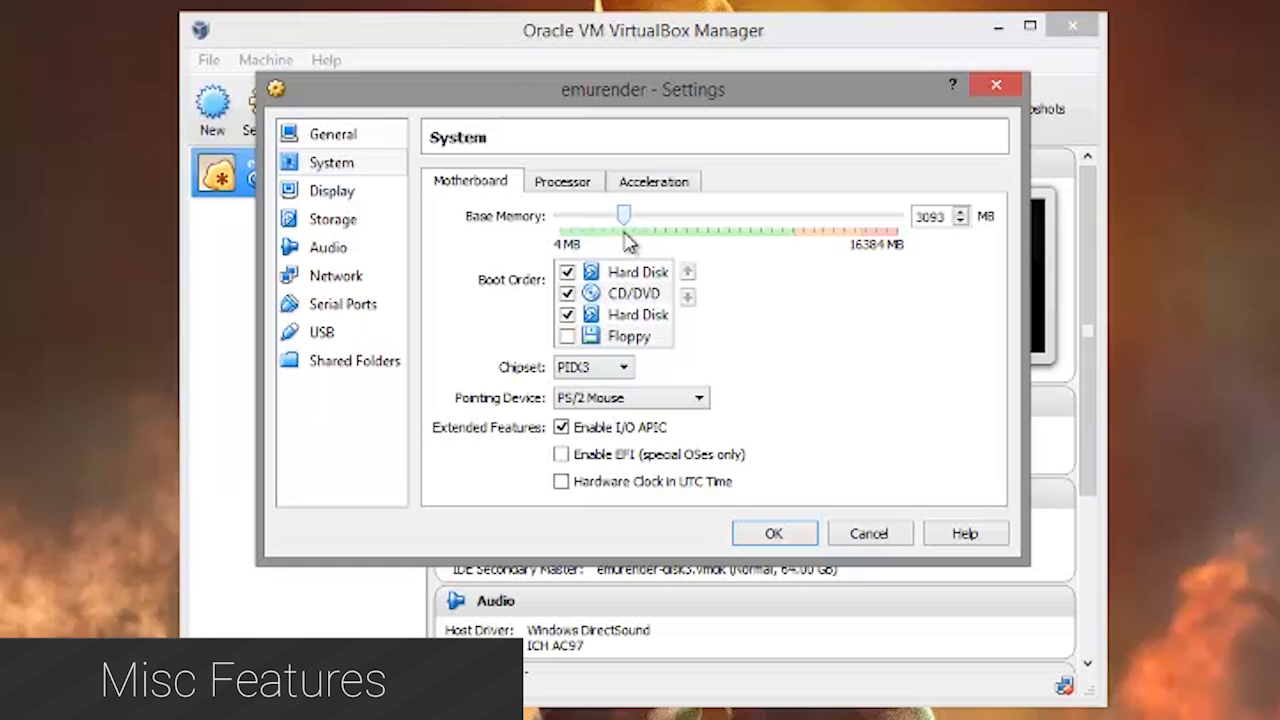
Step: Set the processor count to 4, then review the Acceleration and Network pages
left_click(562, 180)
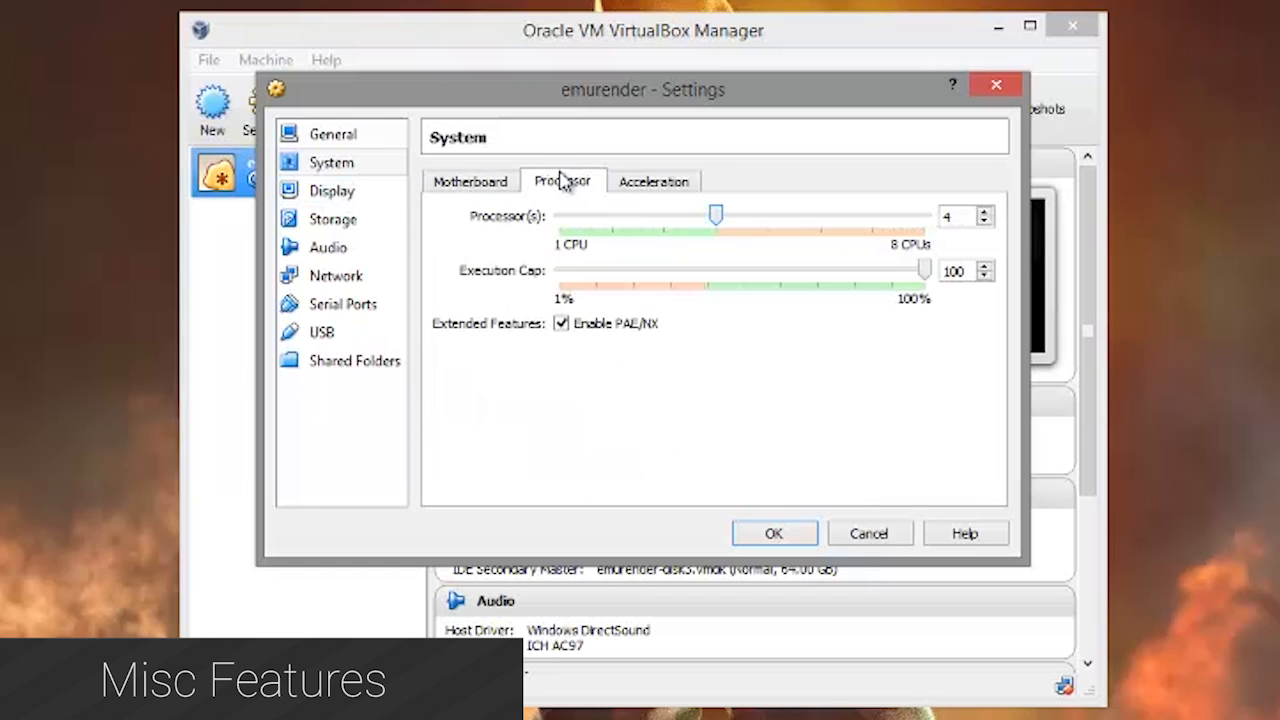
left_click_drag(716, 216, 612, 216)
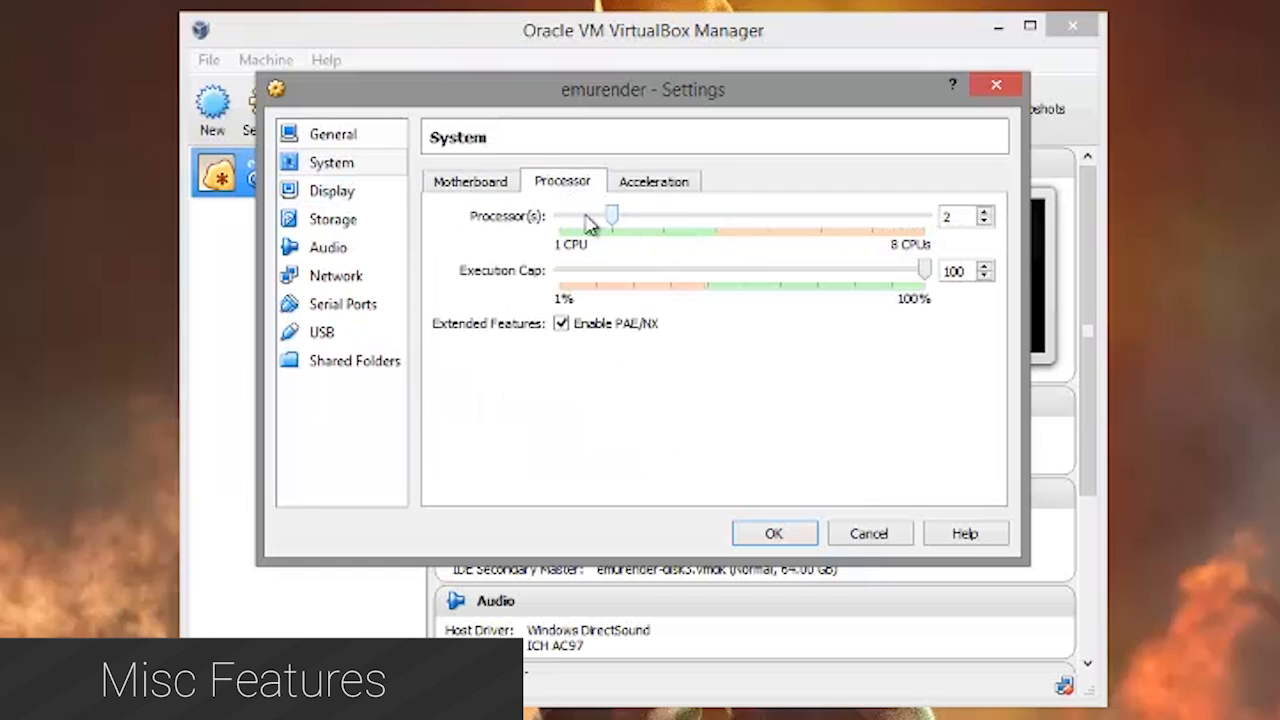
left_click_drag(612, 216, 716, 216)
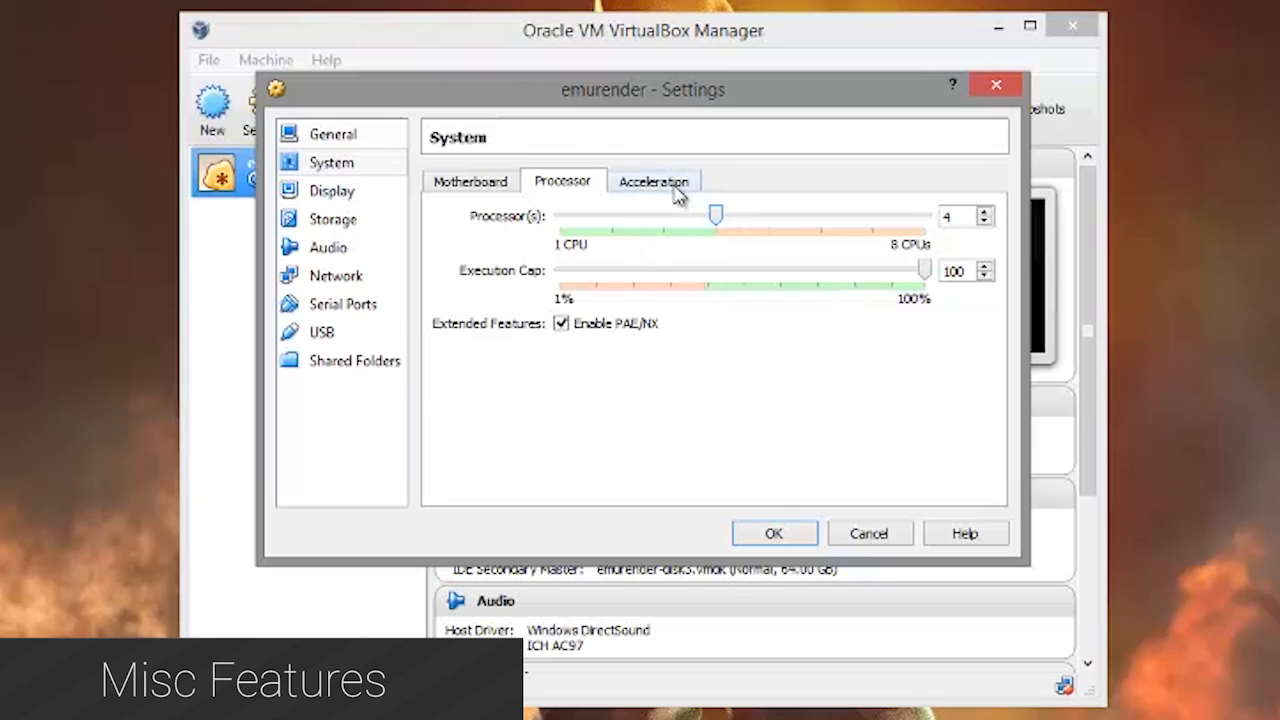
left_click(332, 190)
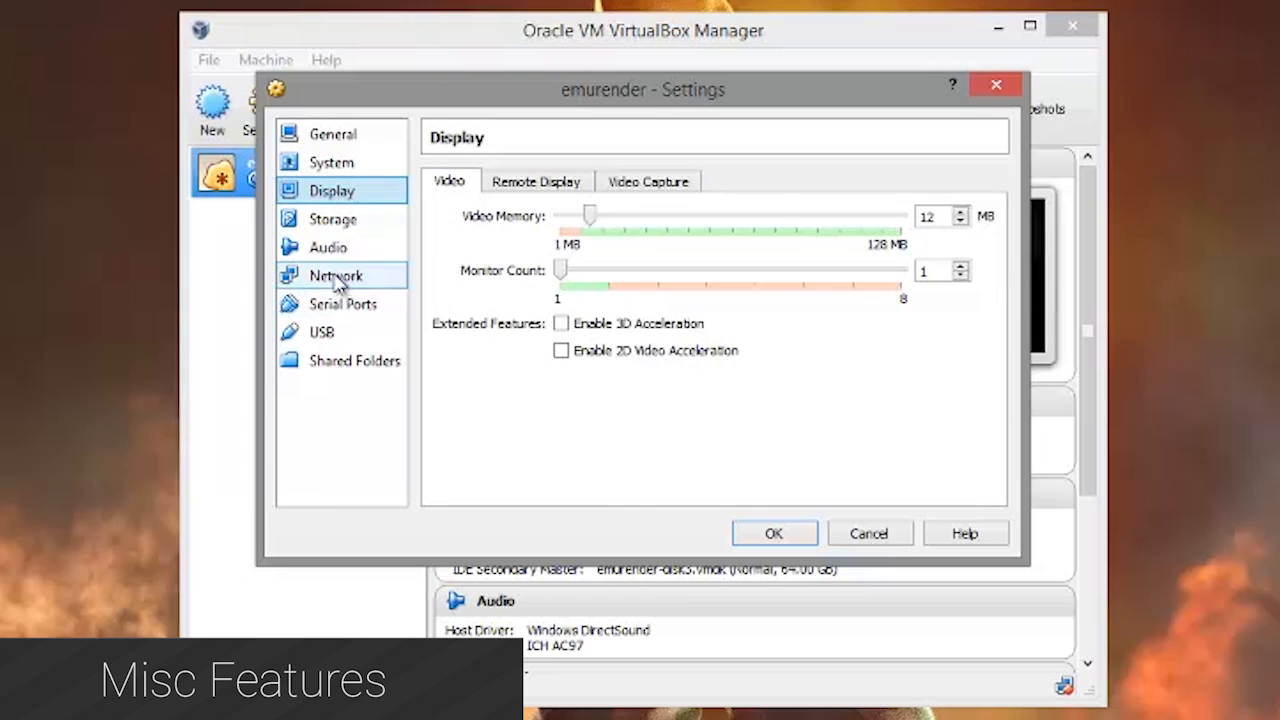
left_click(328, 248)
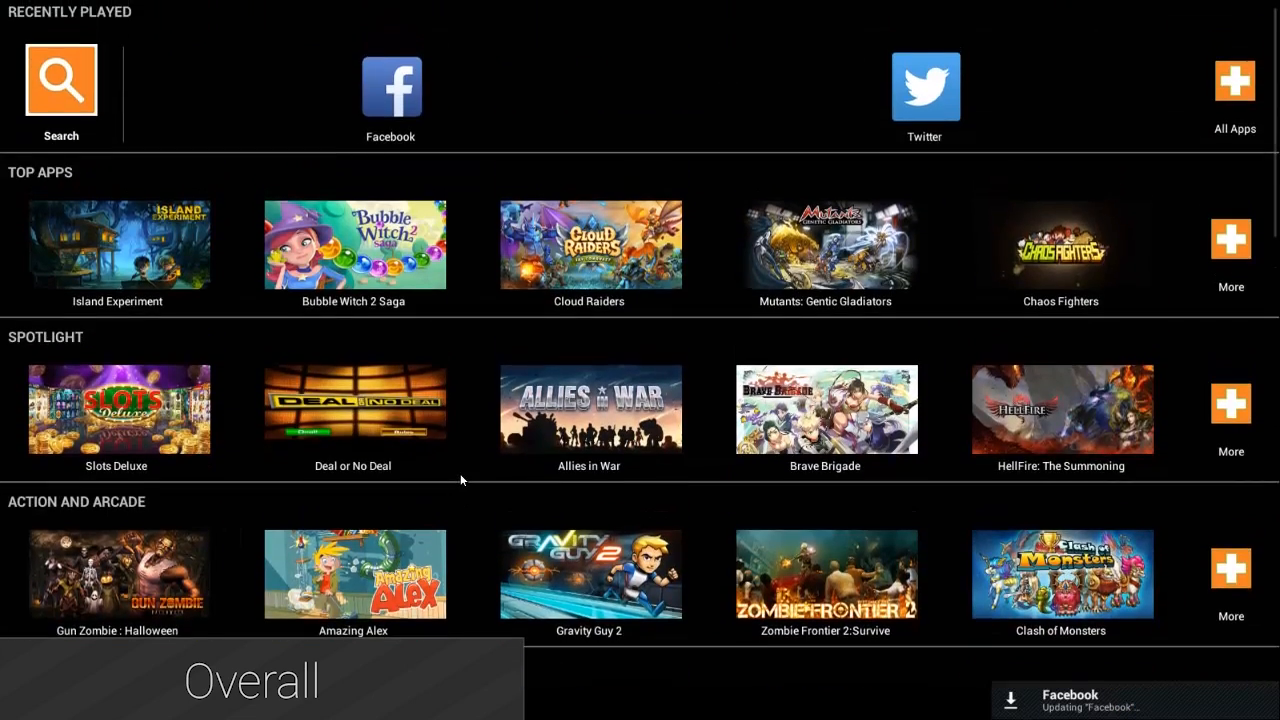
Step: Scroll the BlueStacks home through casual, card and casino game category rows
scroll("down", 3)
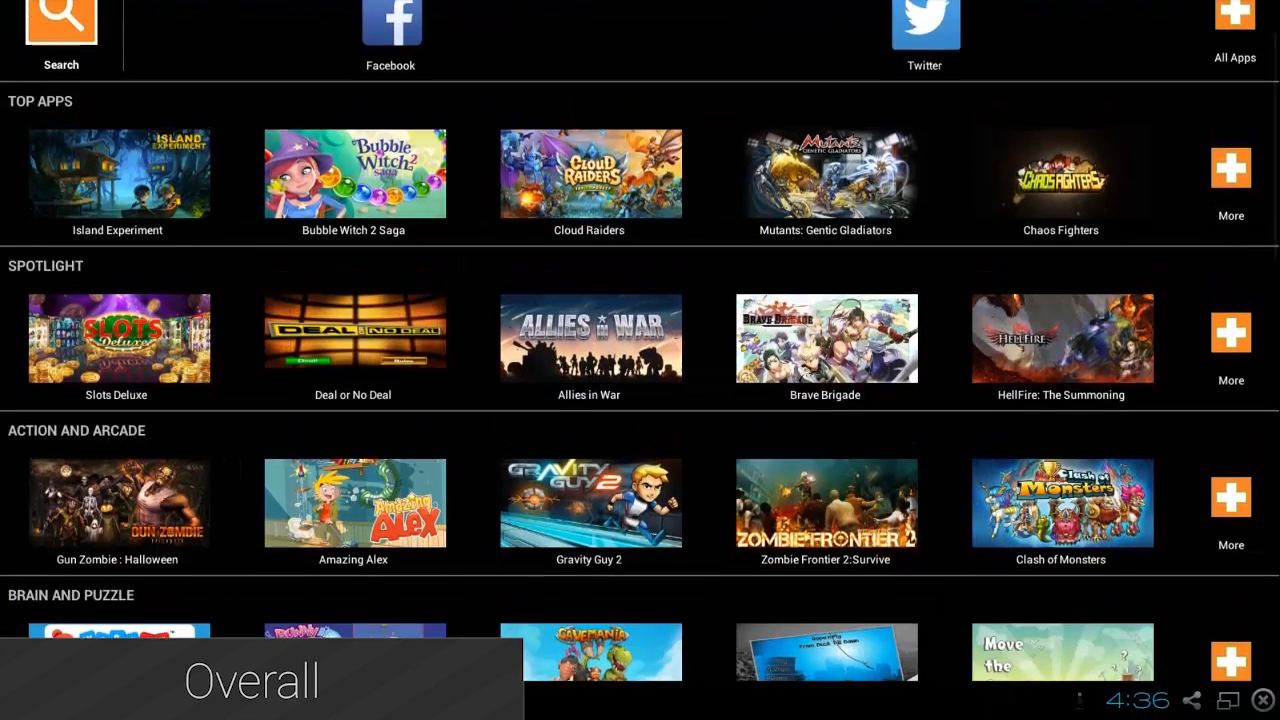
scroll("down", 3)
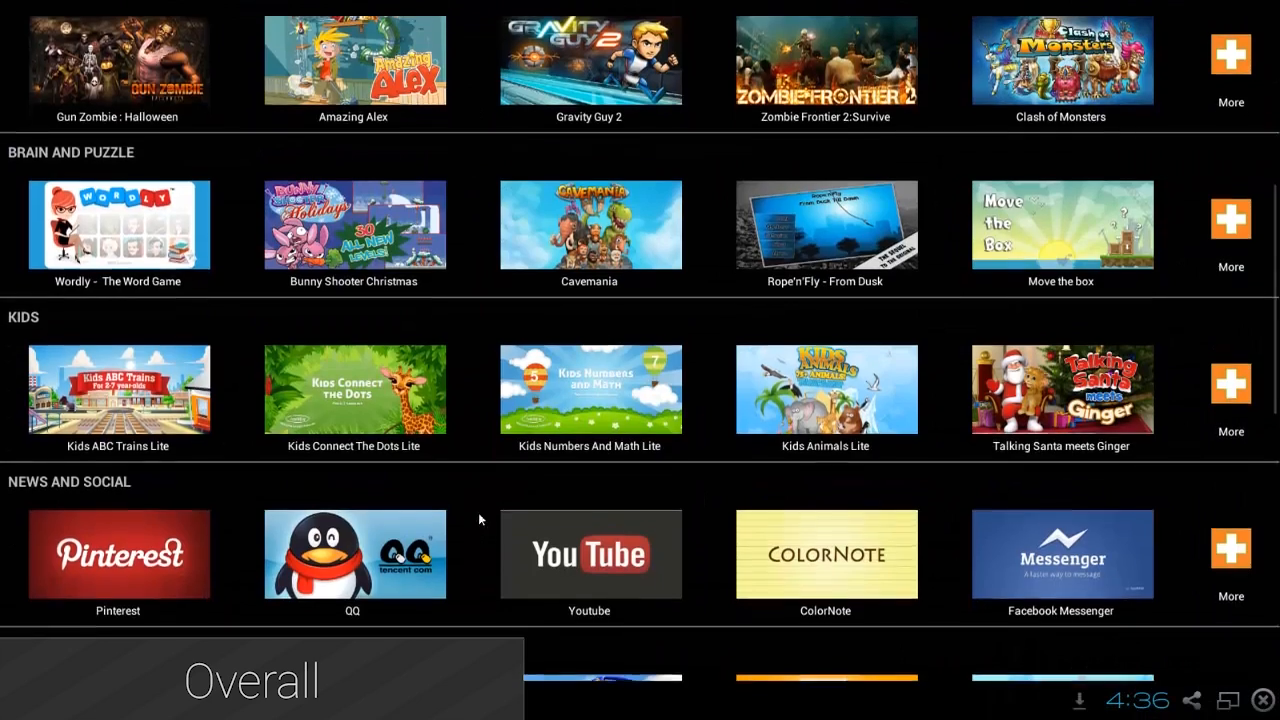
scroll("down", 3)
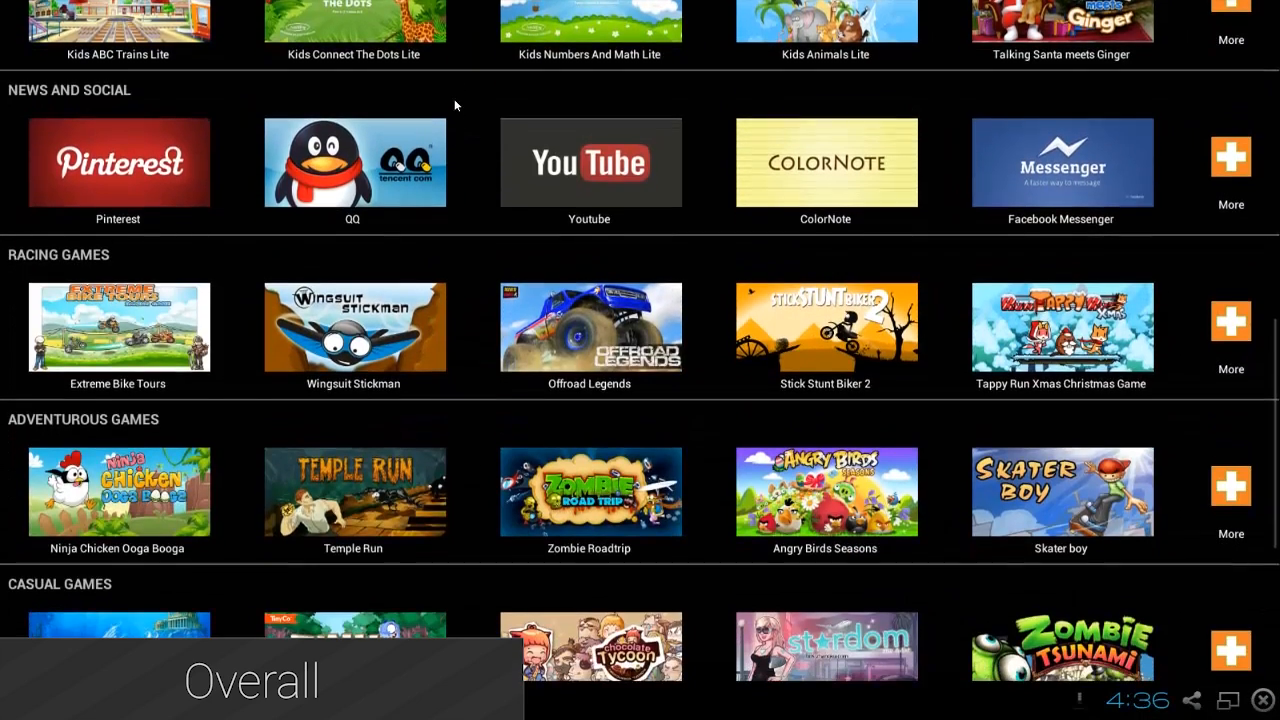
scroll("down", 3)
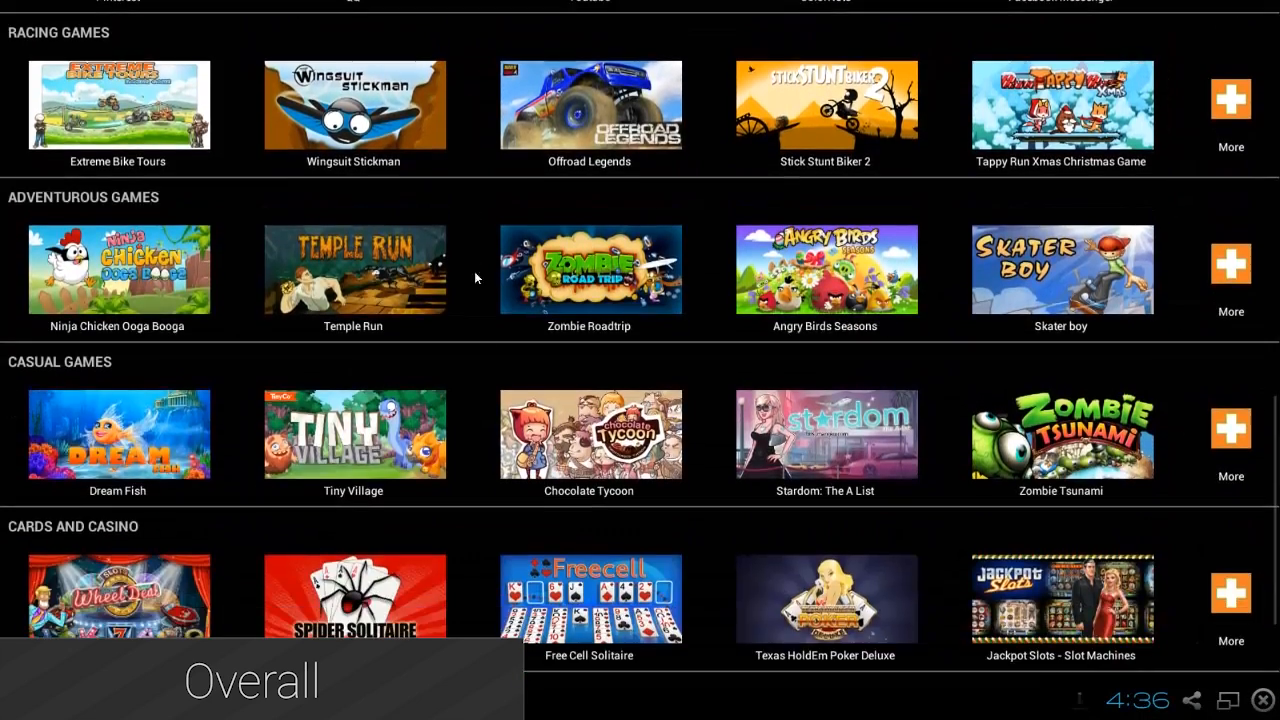
scroll("down", 3)
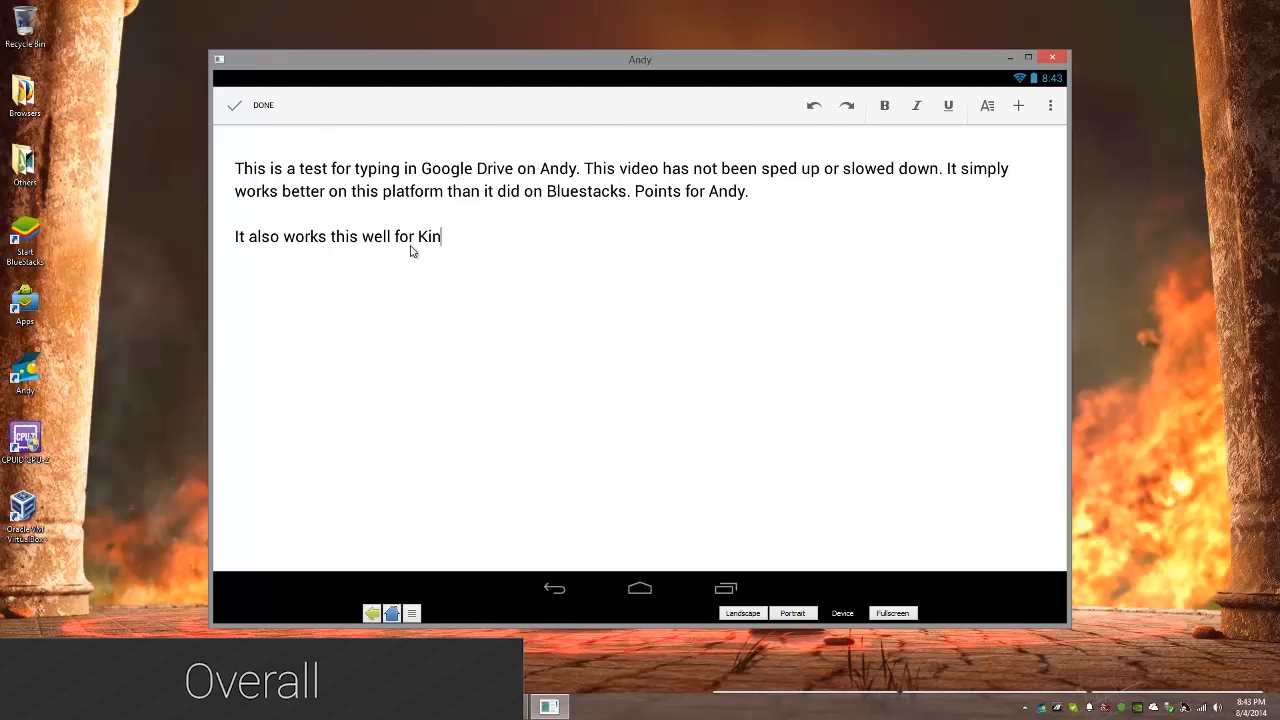
Step: Complete the Docs note to read 'for Kingsoft Office', add '[tested in the', and go to the game
type("gsoft Office {t")
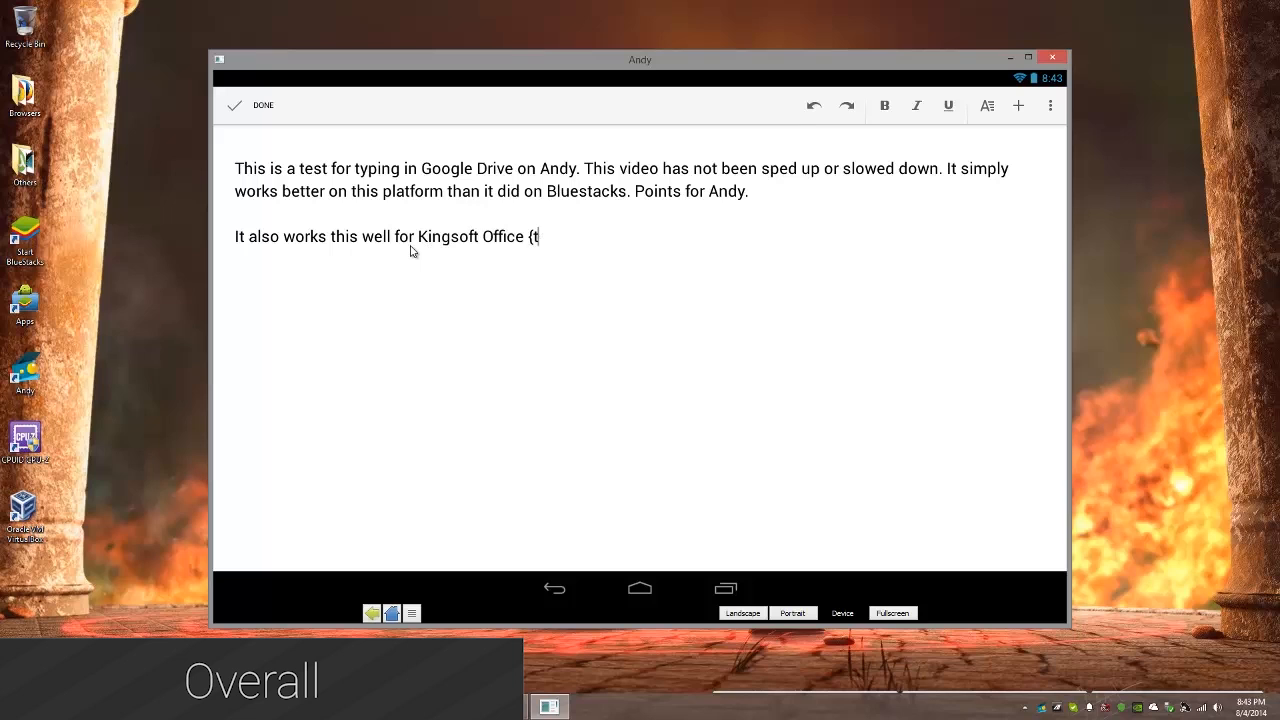
key("BackSpace")
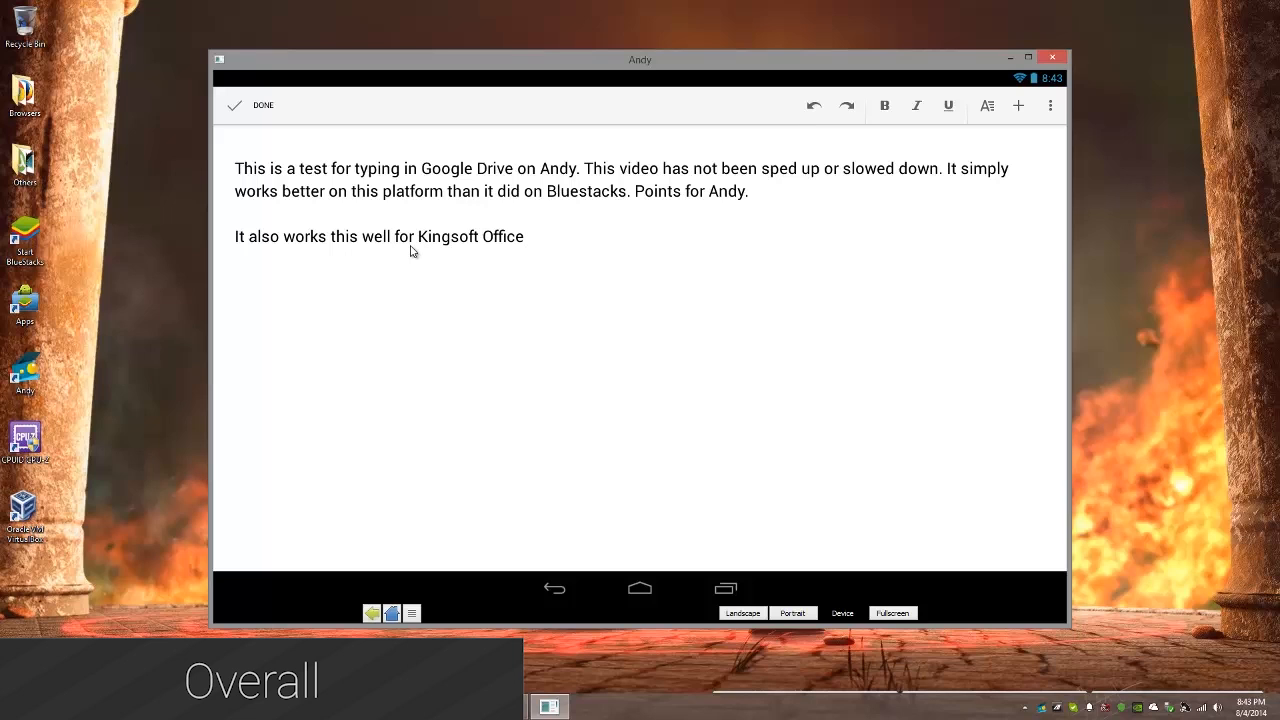
type("[tested in the")
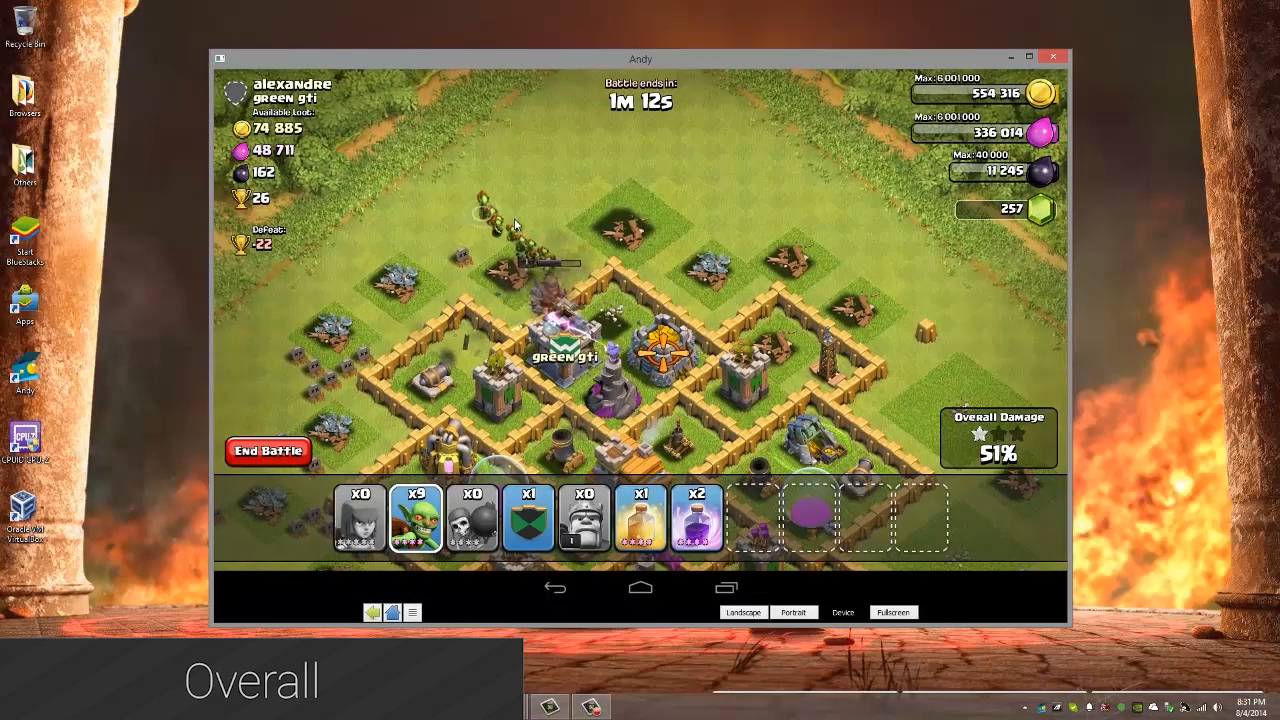
left_click(416, 518)
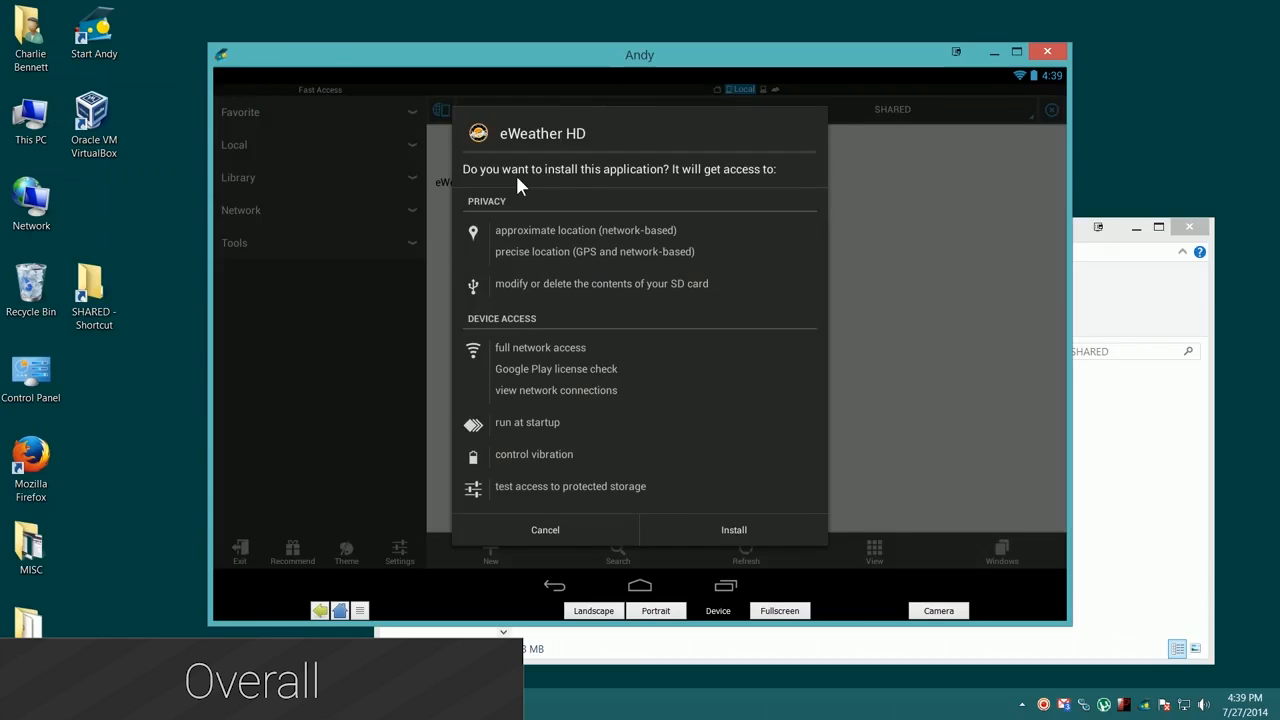
Step: Install eWeather HD from the permission dialog and dismiss the installed confirmation
left_click(732, 530)
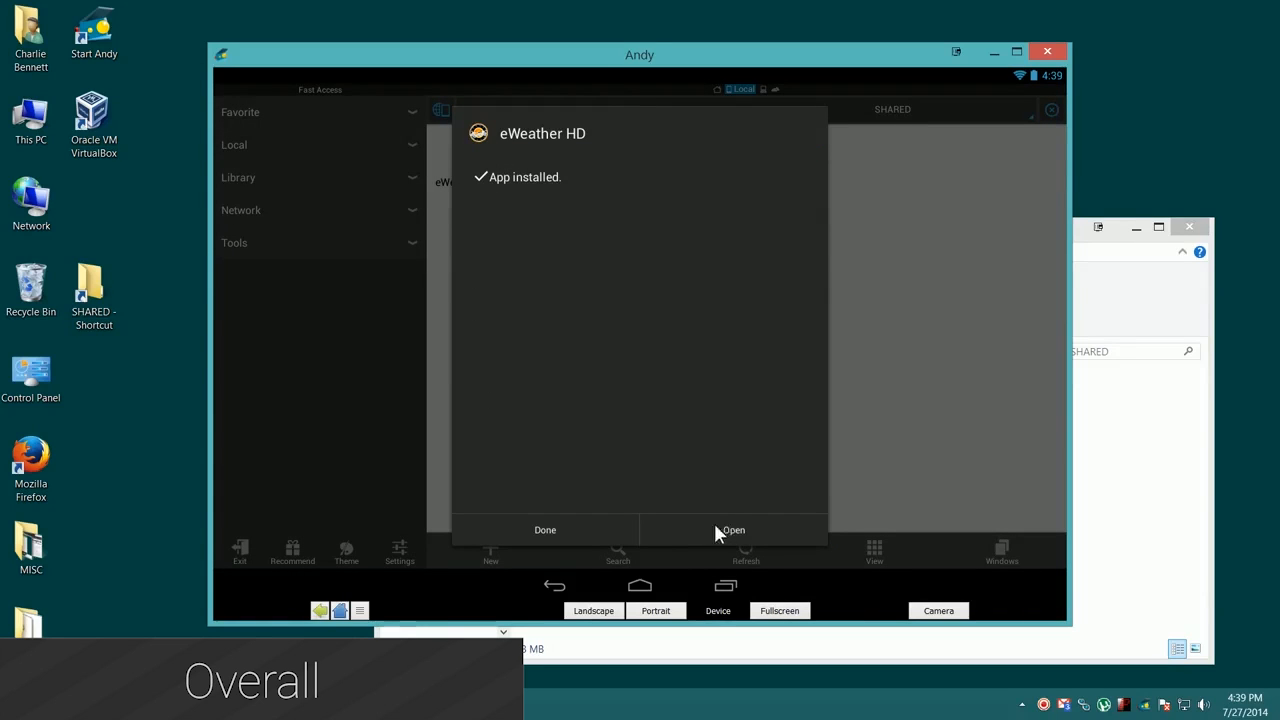
left_click(544, 530)
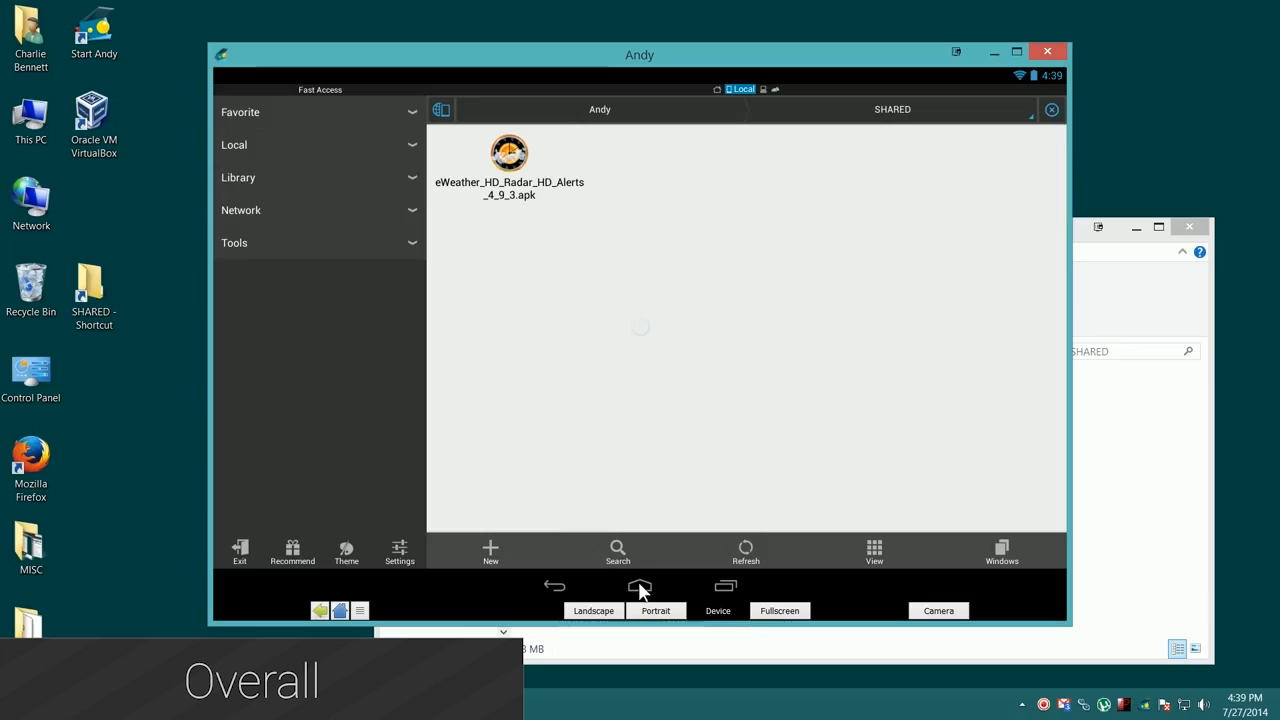